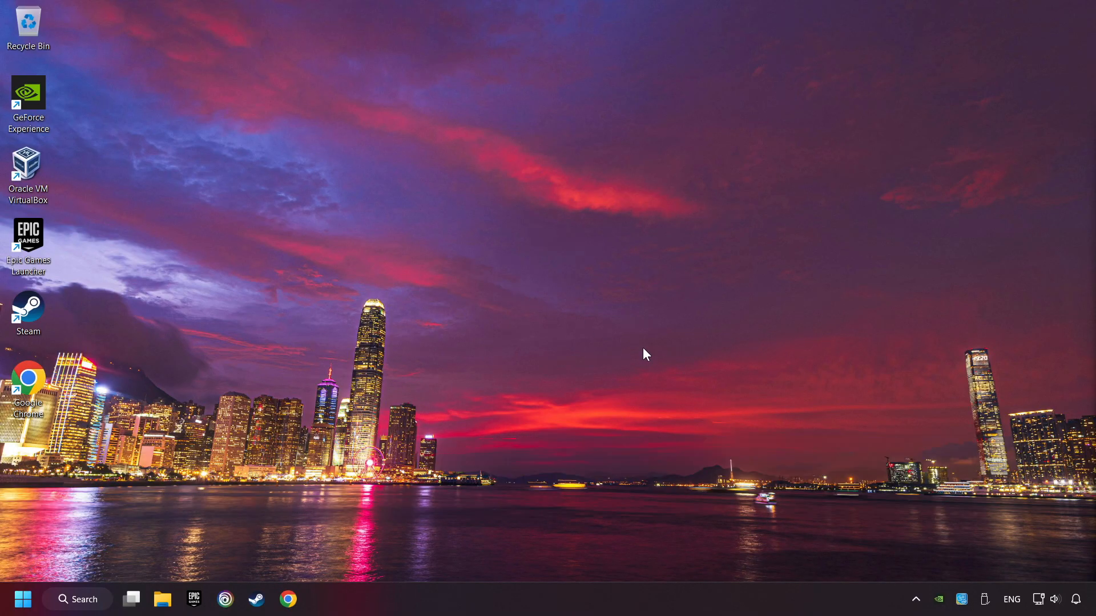
Bring up the taskbar clock's shortcut menu with the Adjust date and time option
right_click(1079, 599)
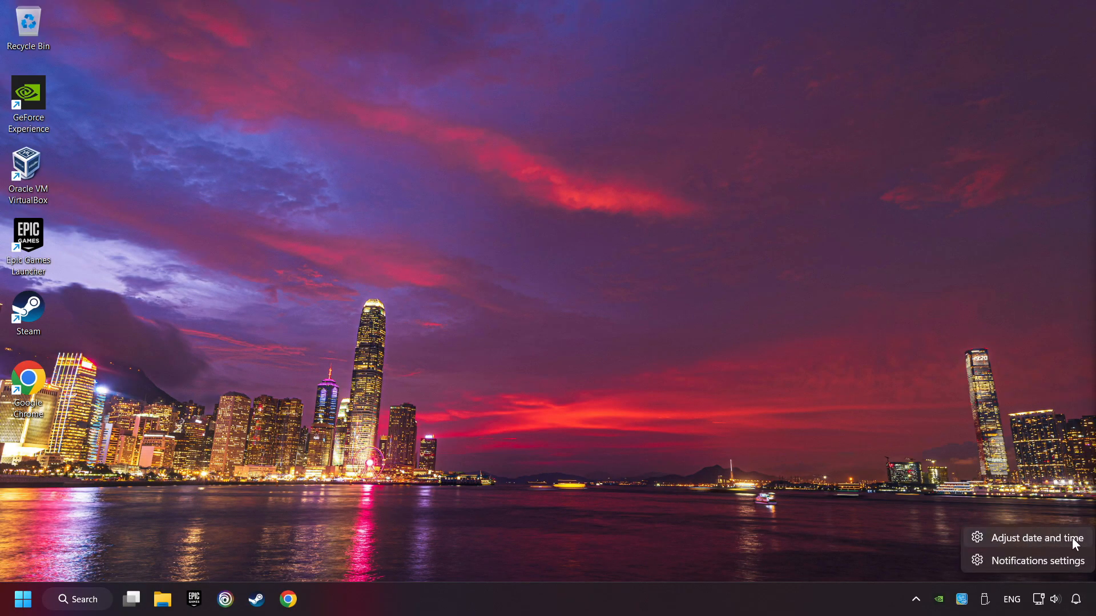
In Date & time, turn on automatic time zone and automatic time, then Sync now
click(1037, 537)
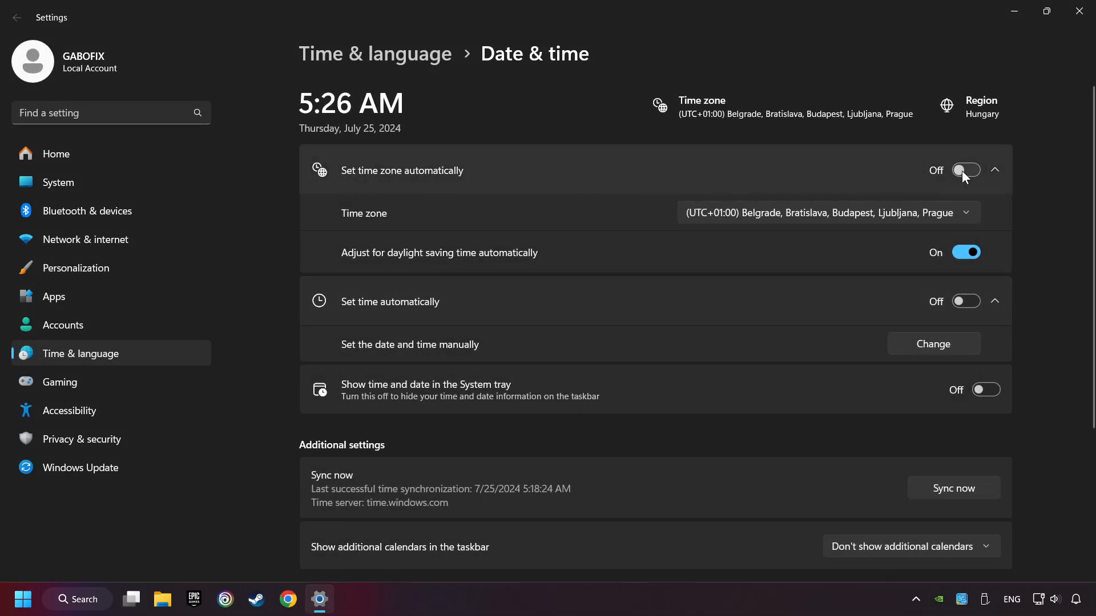
click(966, 170)
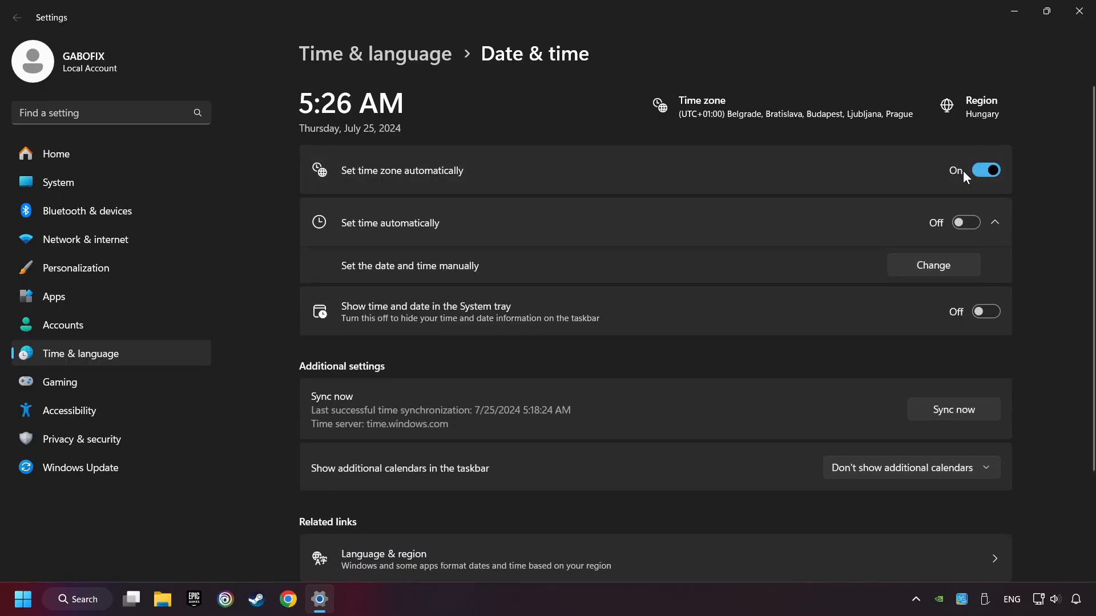
mouse_move(967, 223)
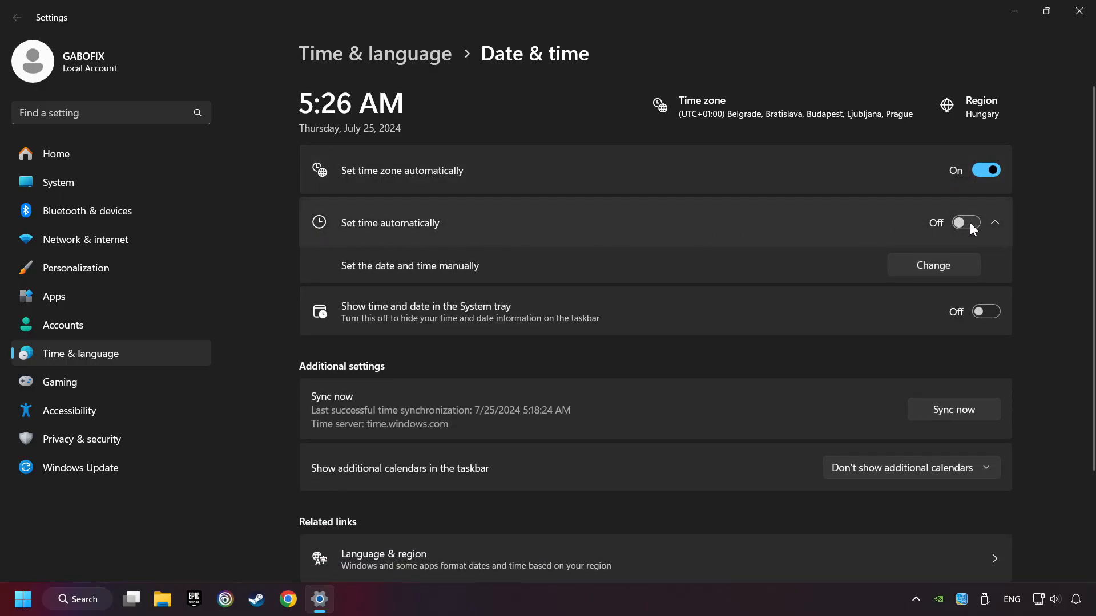
click(985, 223)
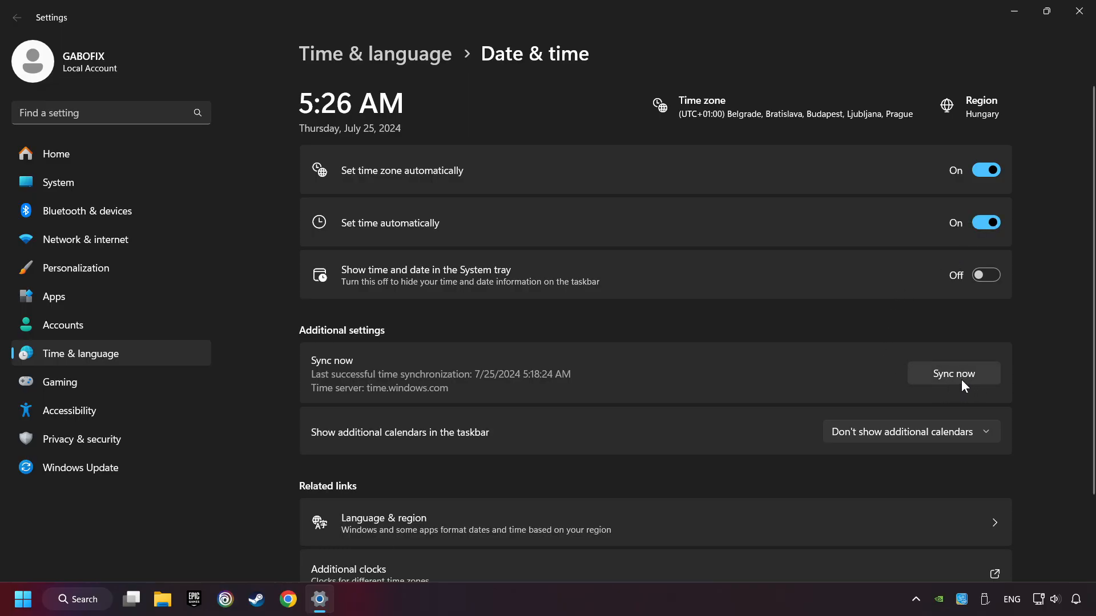
click(952, 372)
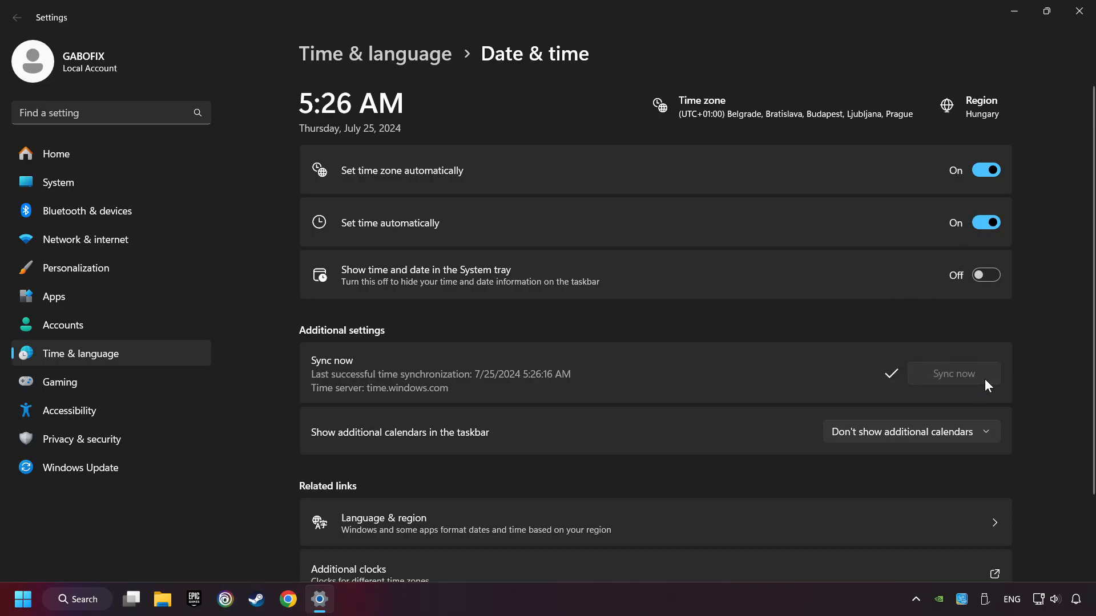
mouse_move(904, 315)
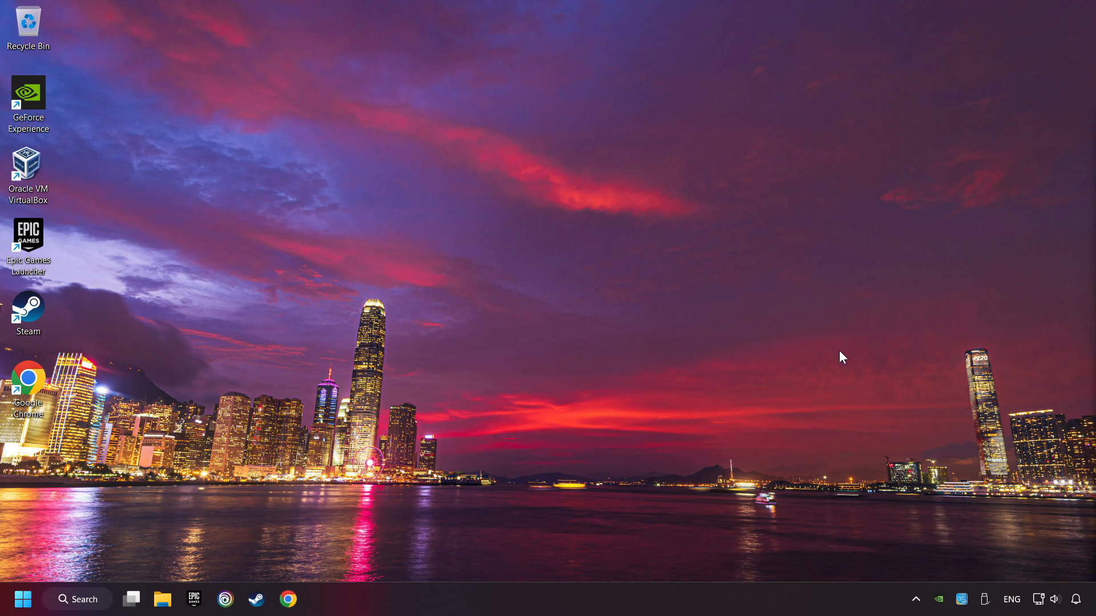
From the tray network icon, reach Network & internet settings (Proxy page)
right_click(1038, 599)
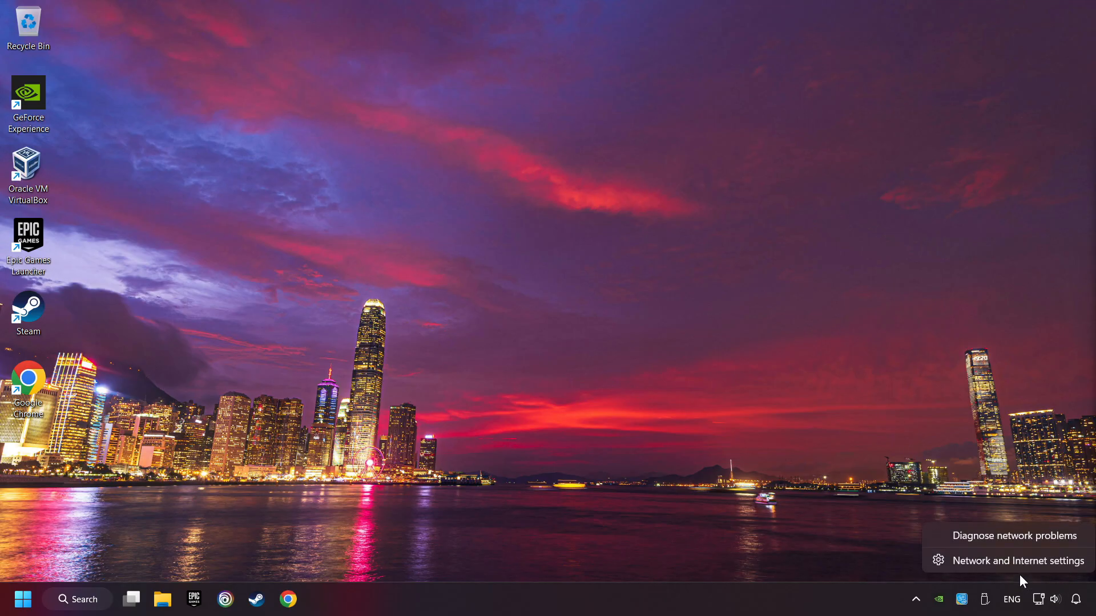
click(1018, 561)
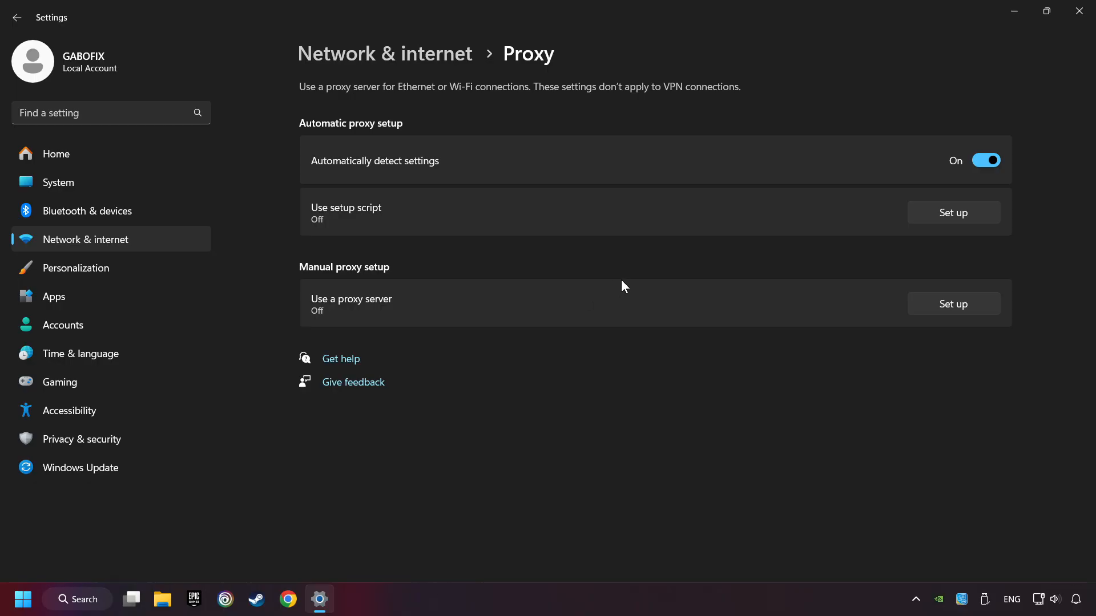
mouse_move(953, 303)
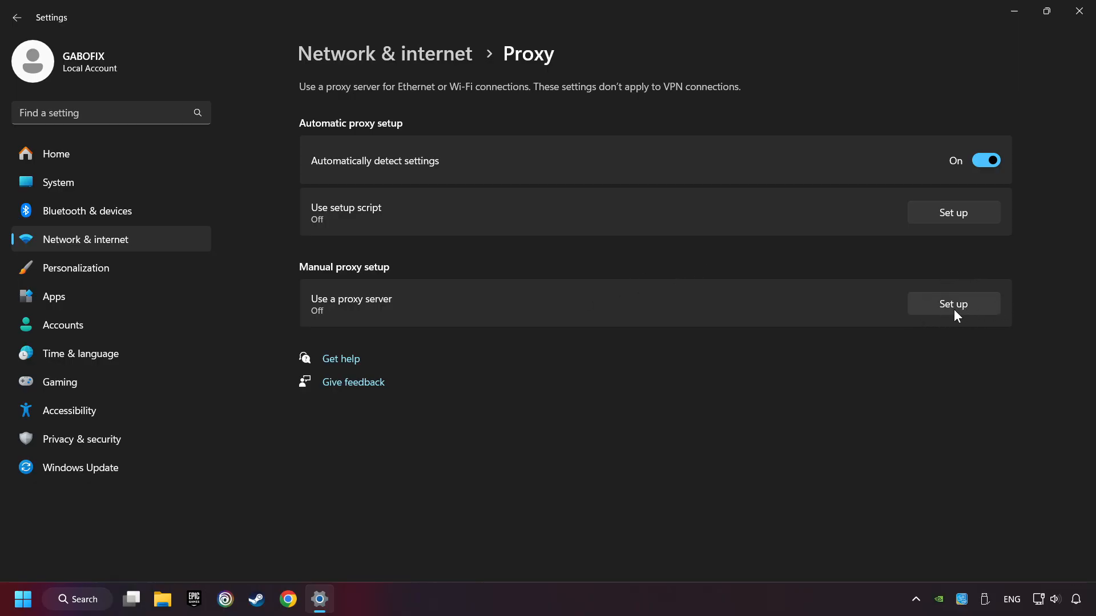
Switch the manual proxy server Off, save it, and close Settings
click(952, 303)
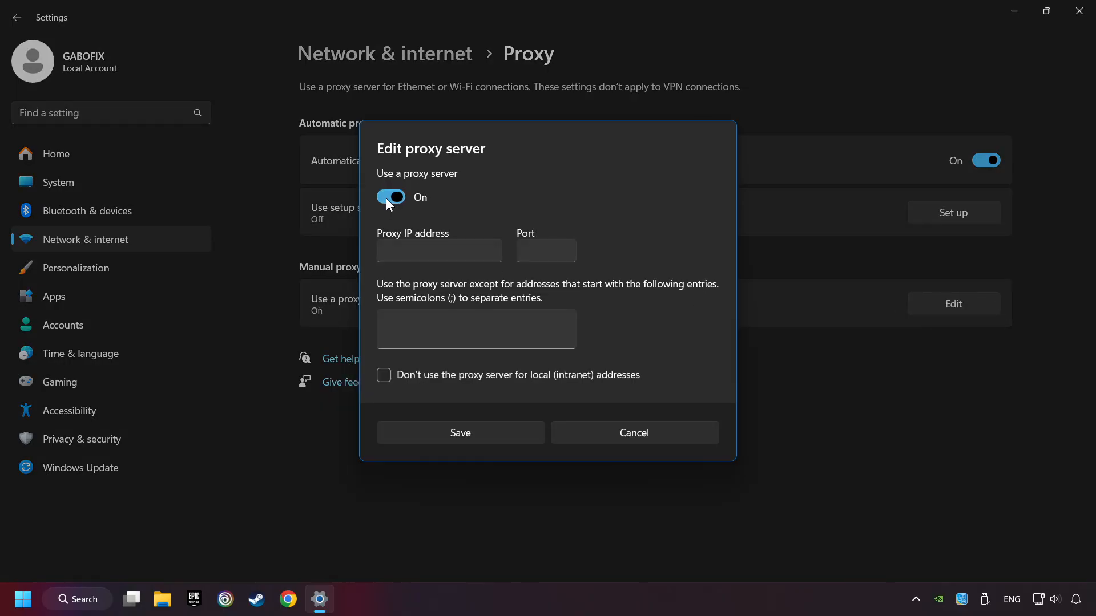
click(391, 197)
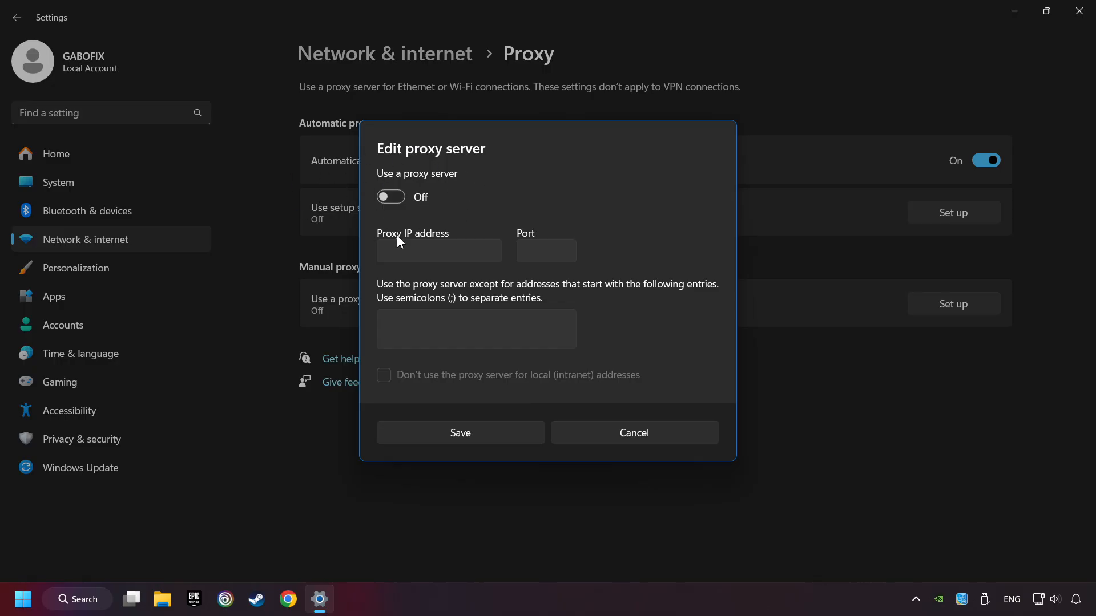
mouse_move(484, 438)
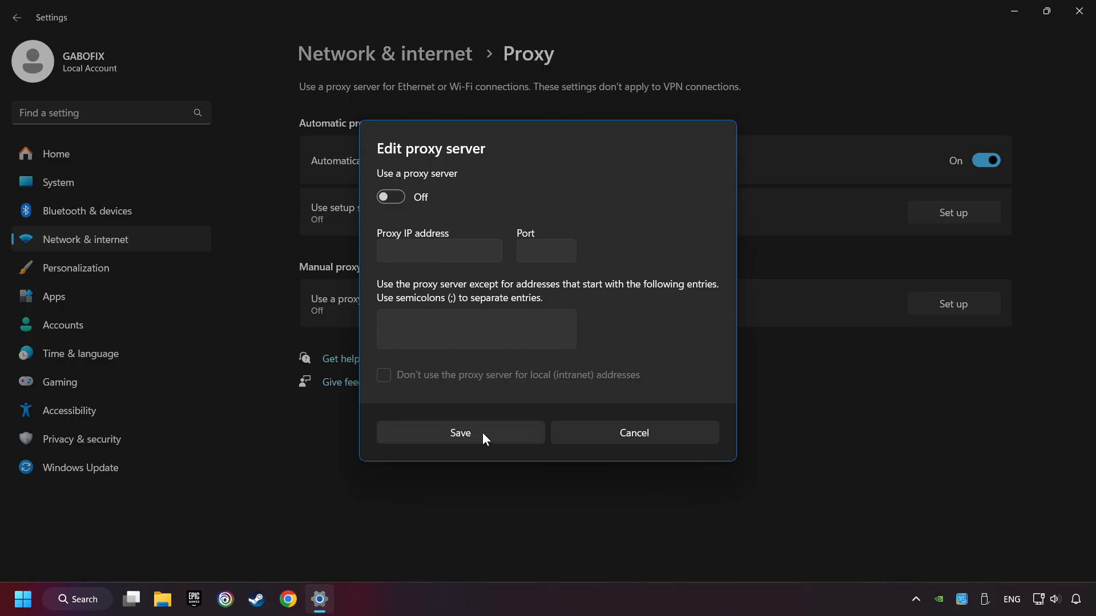
click(460, 431)
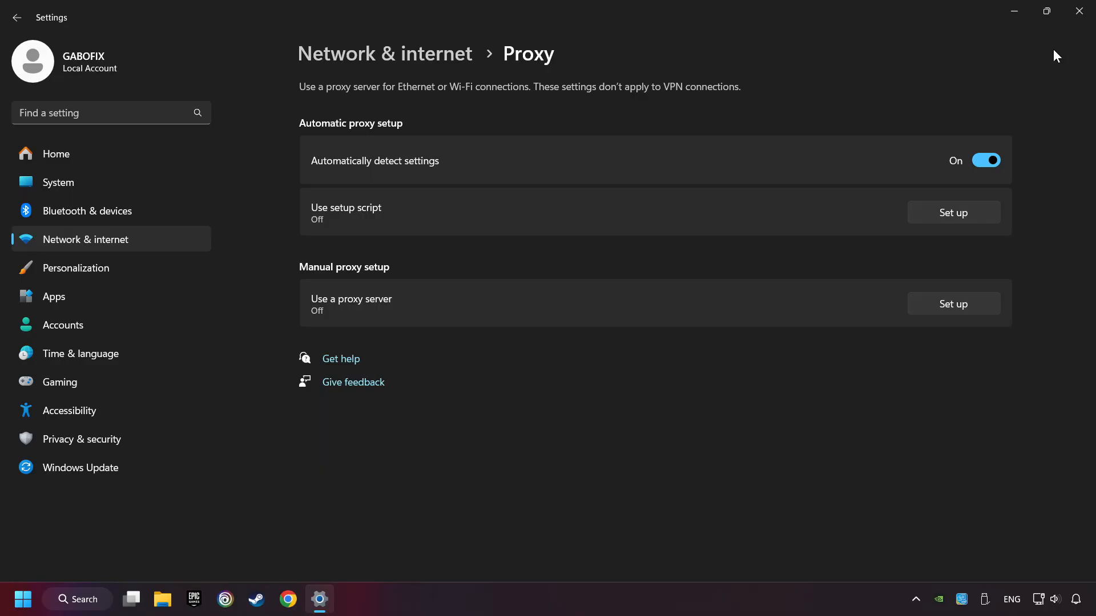
click(1079, 12)
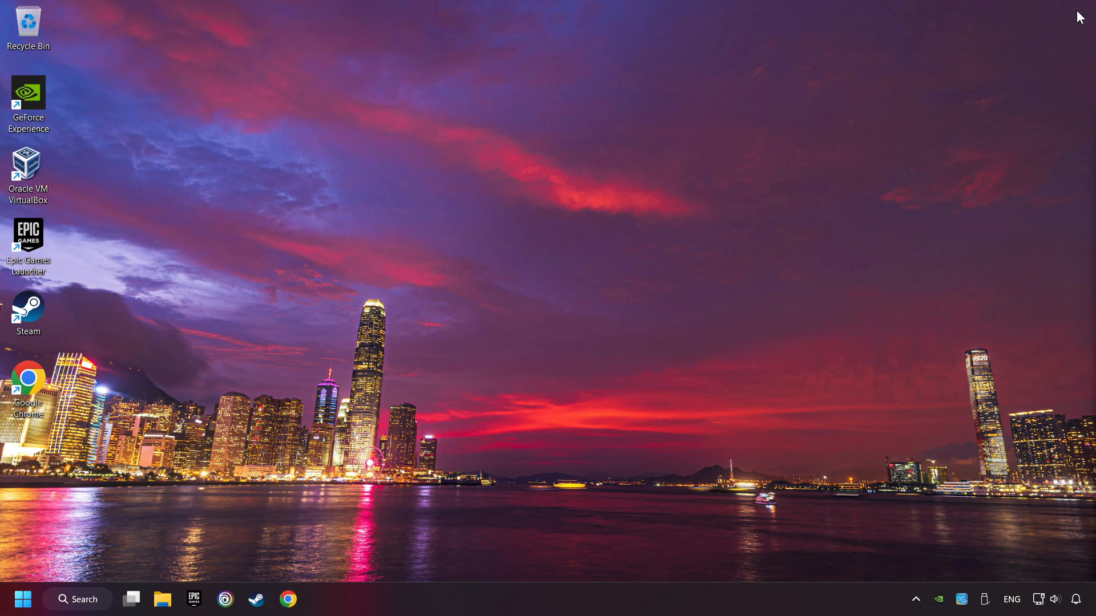
mouse_move(78, 599)
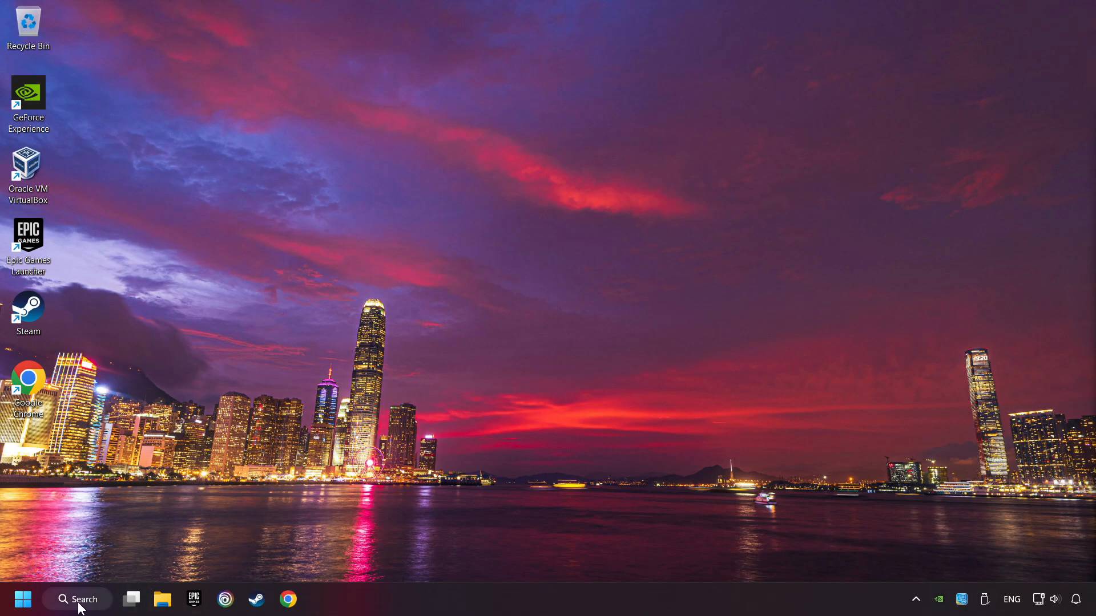
Search for 'cmd' and launch Command Prompt as administrator
text(cmd)
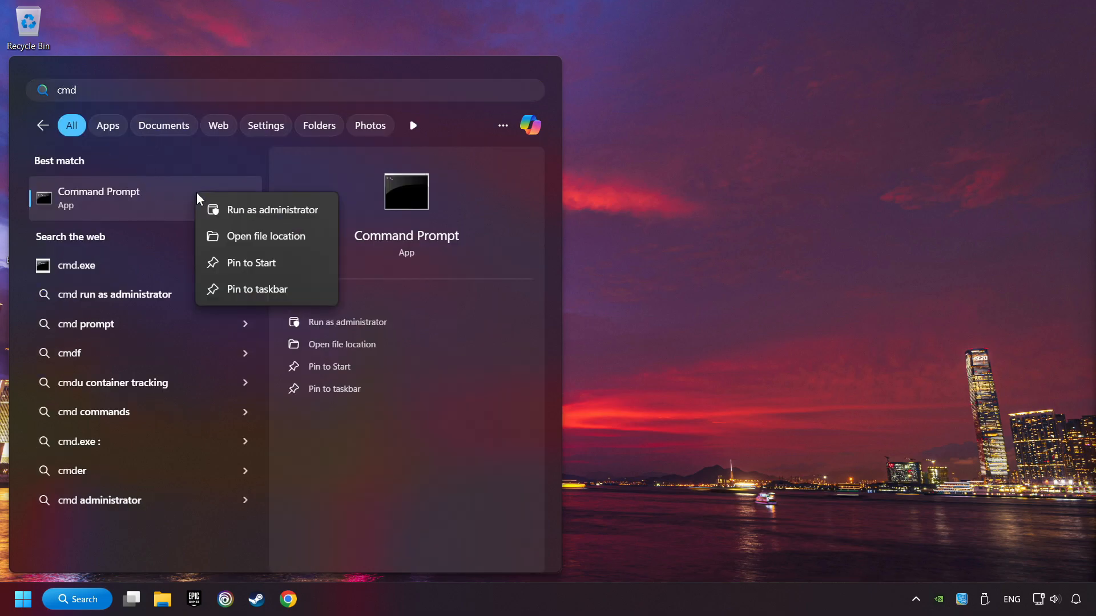
click(273, 210)
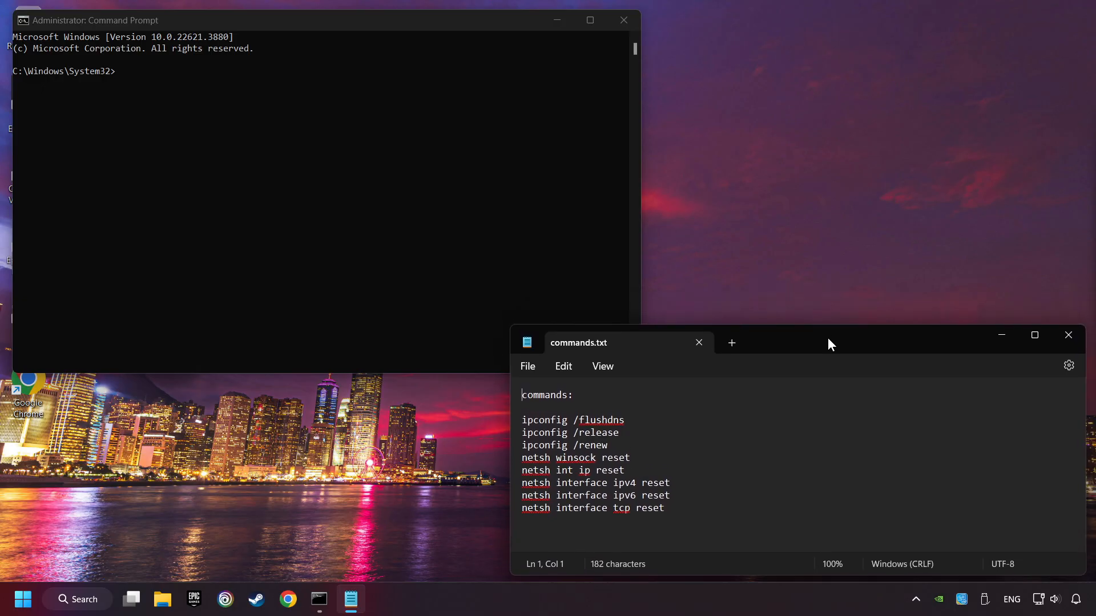
Run ipconfig /flushdns, /release and /renew from commands.txt in the admin prompt
double_click(573, 419)
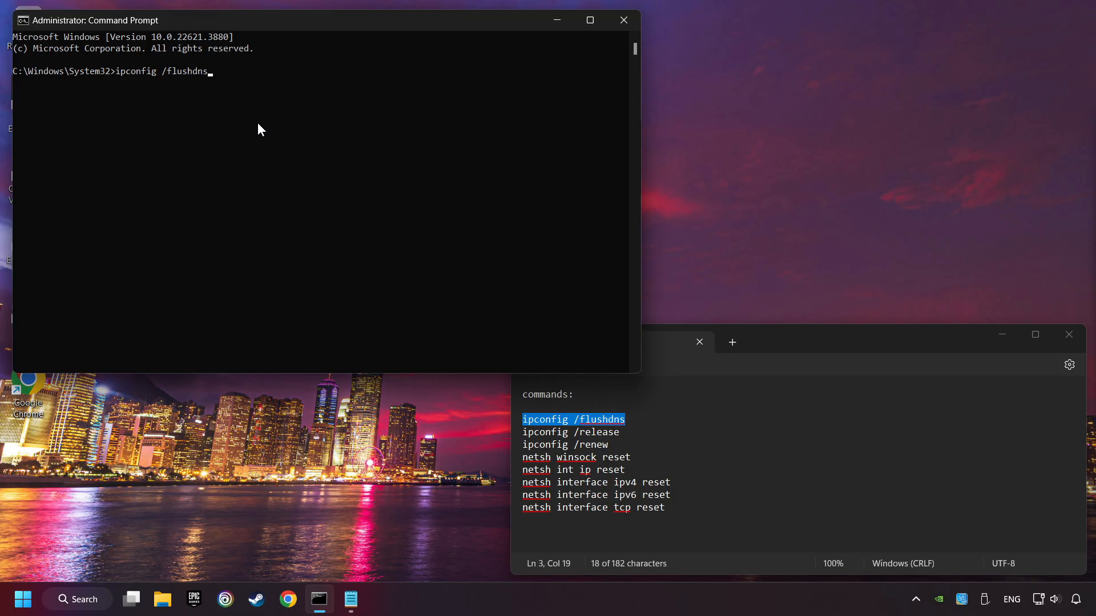
key(Return)
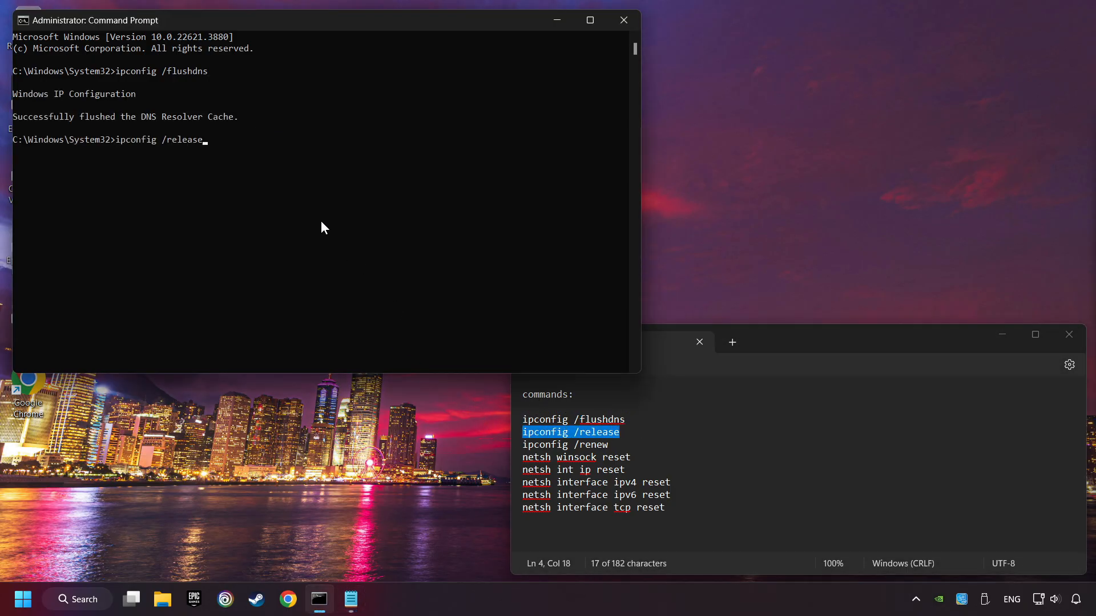
key(Return)
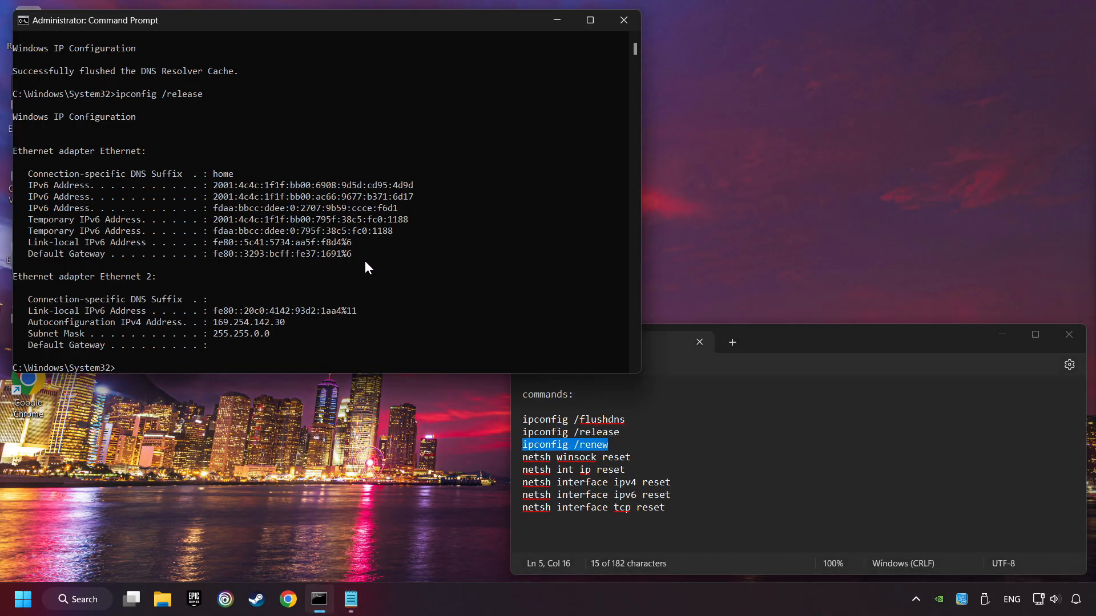
key(Return)
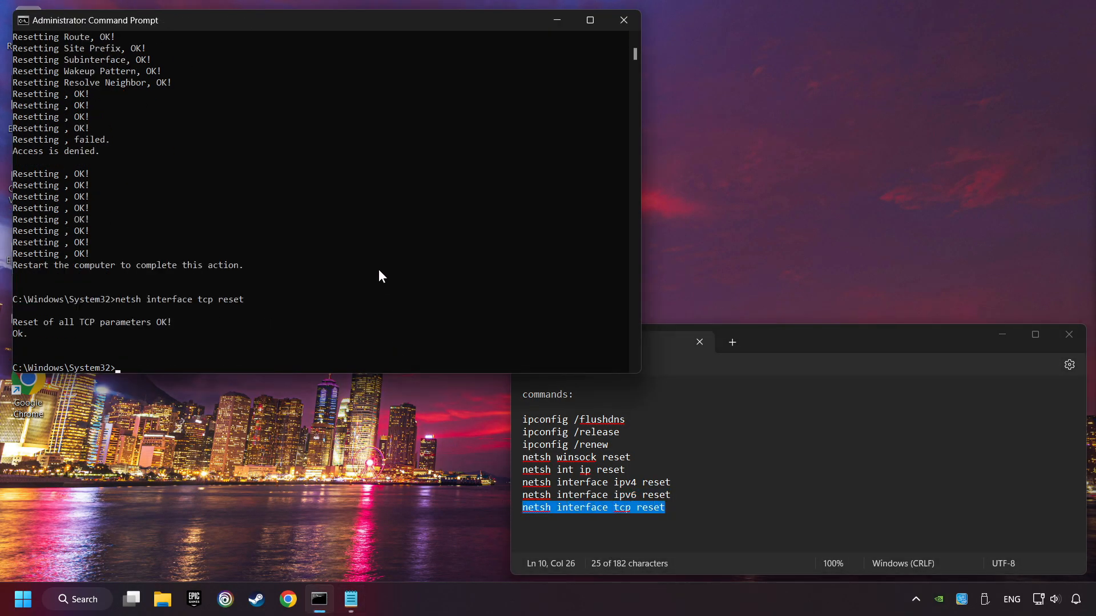
mouse_move(553, 111)
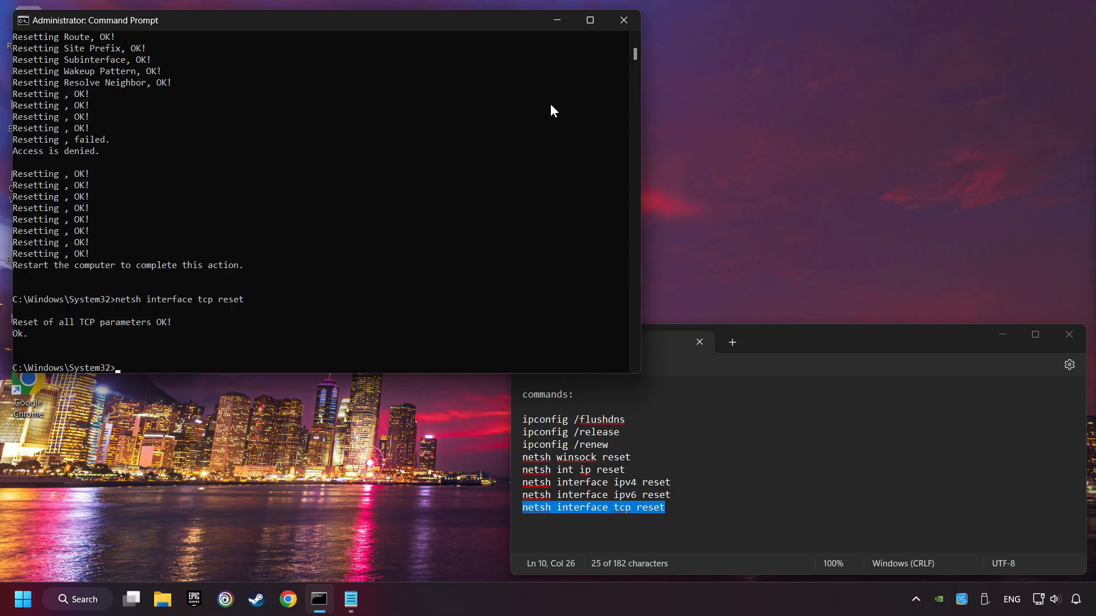
Close the Command Prompt and the commands.txt Notepad window
click(621, 19)
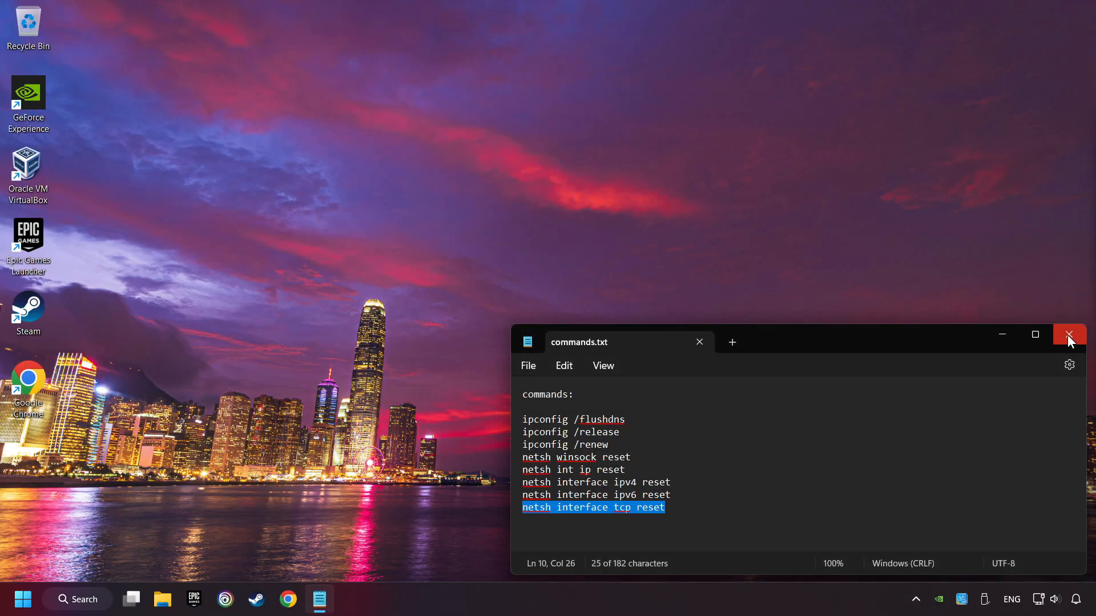
click(1069, 334)
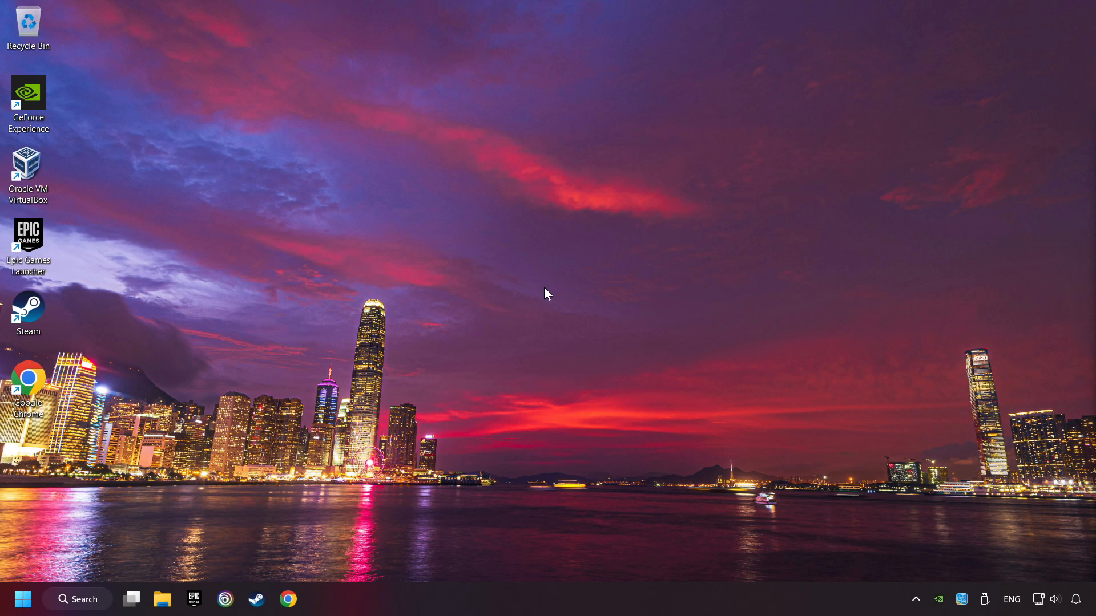
Reach Network reset via the tray icon, start Reset now, and close Settings
right_click(1040, 600)
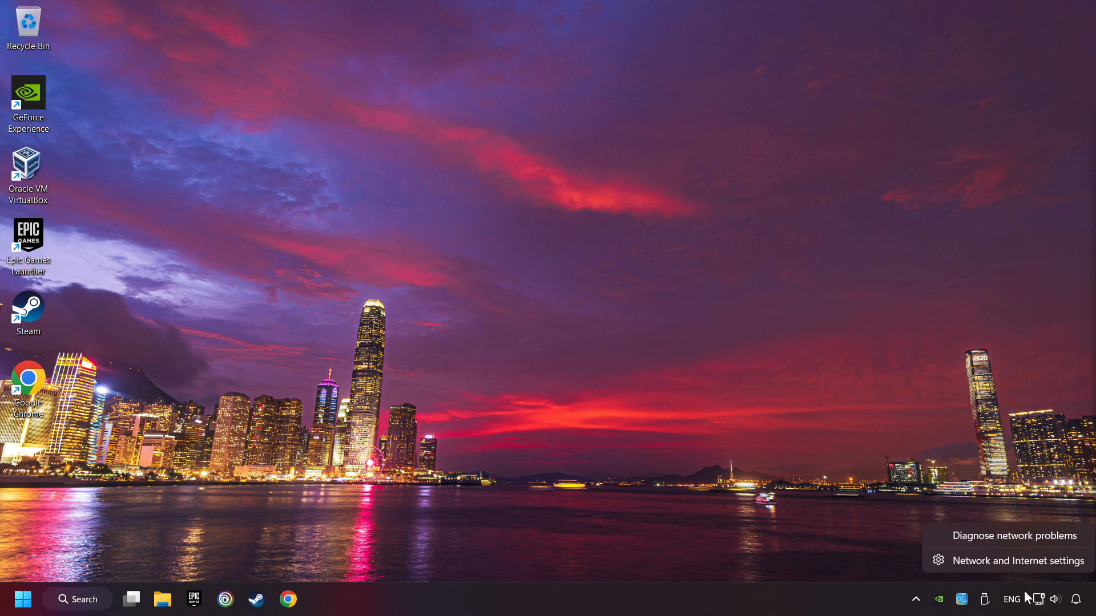
click(1020, 561)
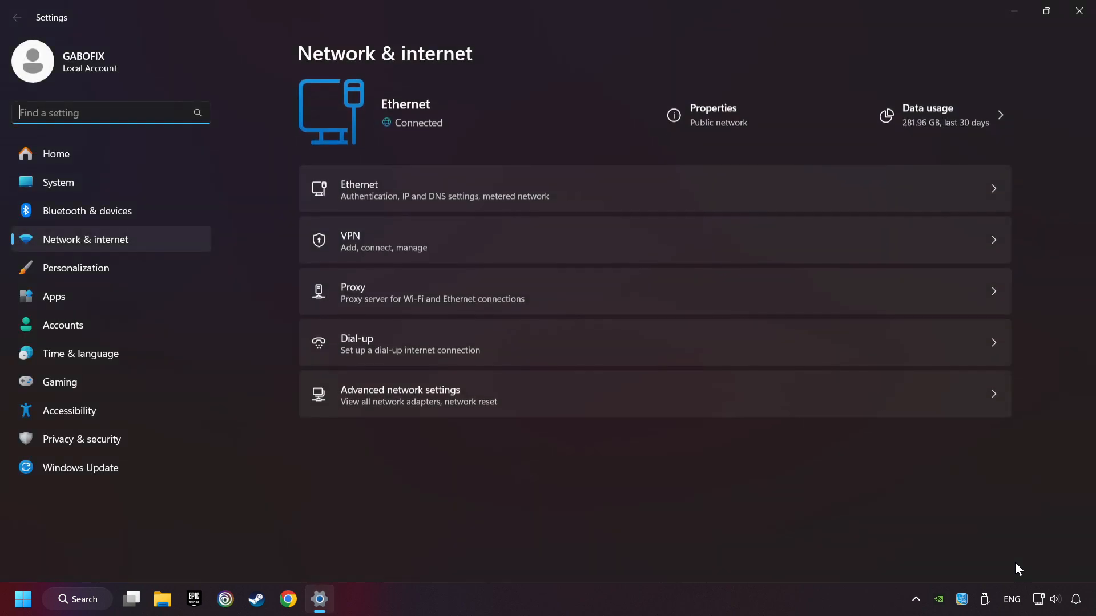
mouse_move(494, 458)
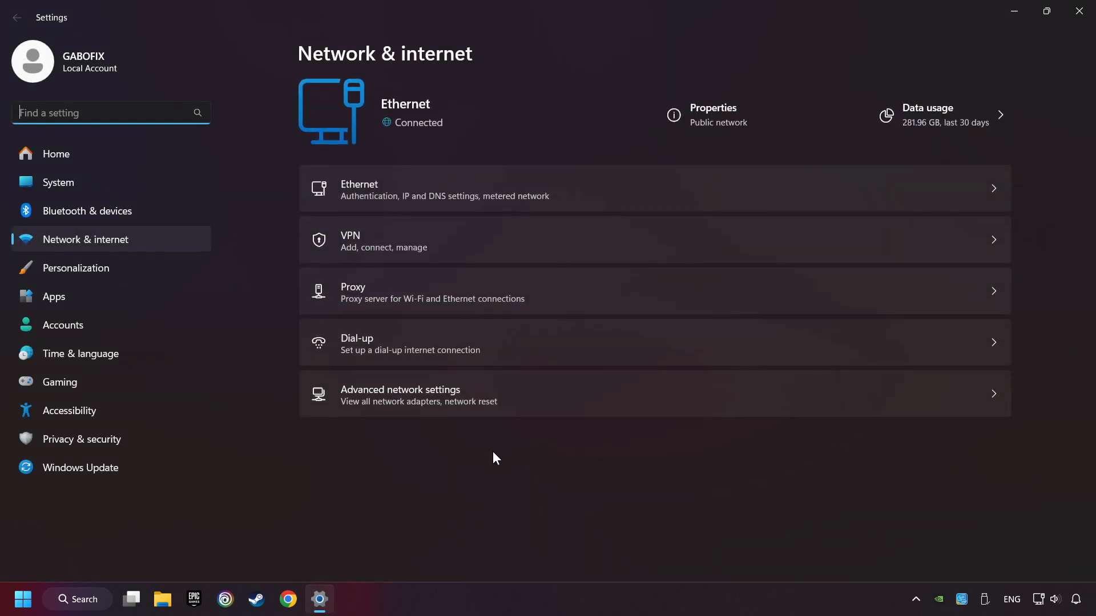
mouse_move(460, 410)
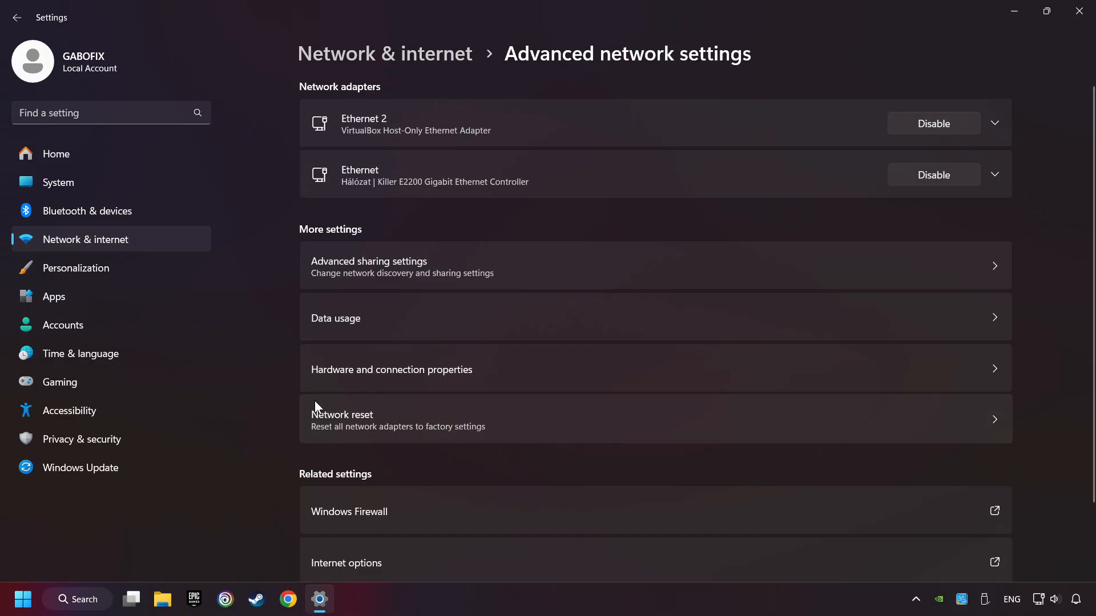
mouse_move(549, 425)
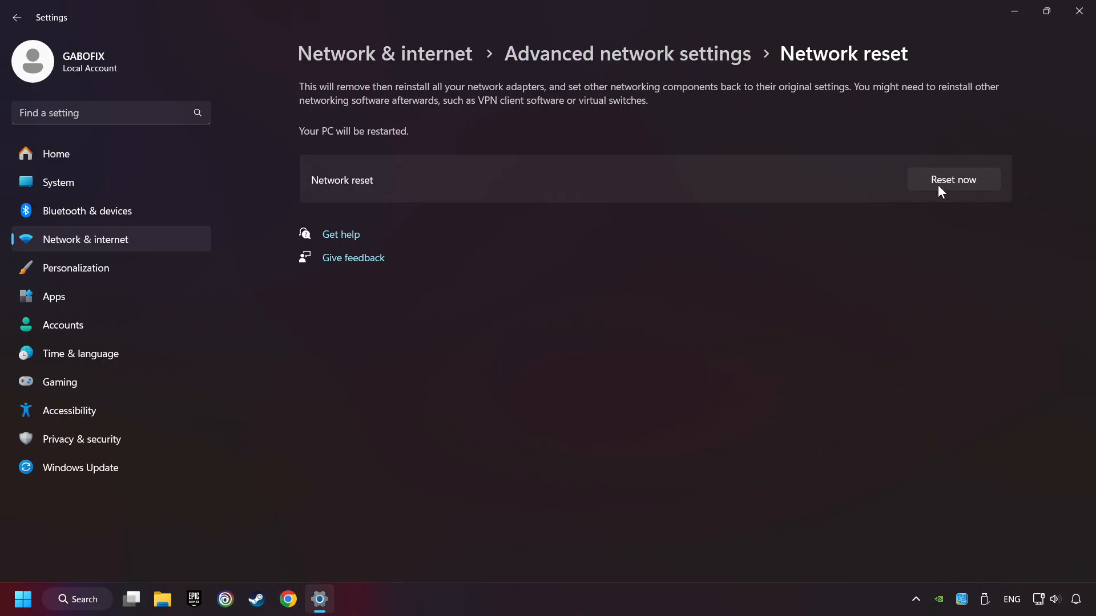
click(952, 179)
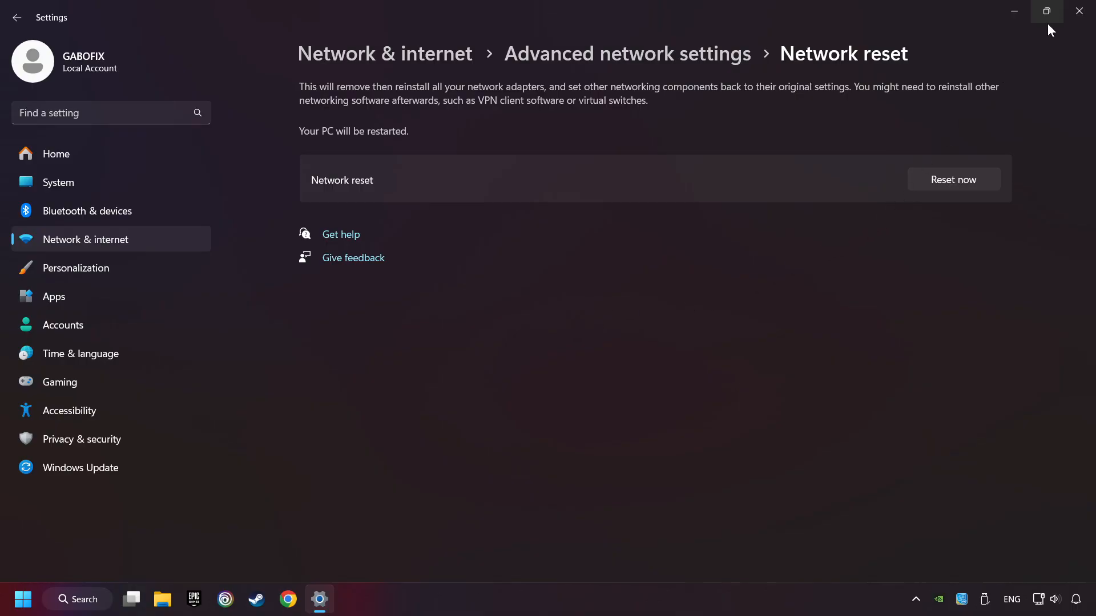
click(23, 600)
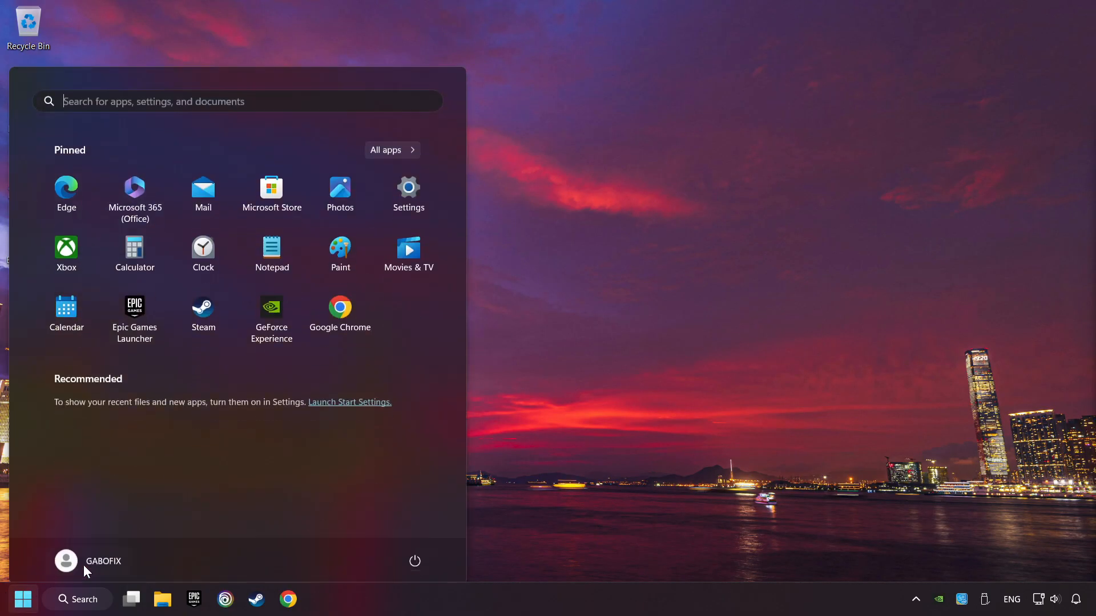
Dismiss the Start menu and search for 'control panel' to launch Control Panel
click(414, 562)
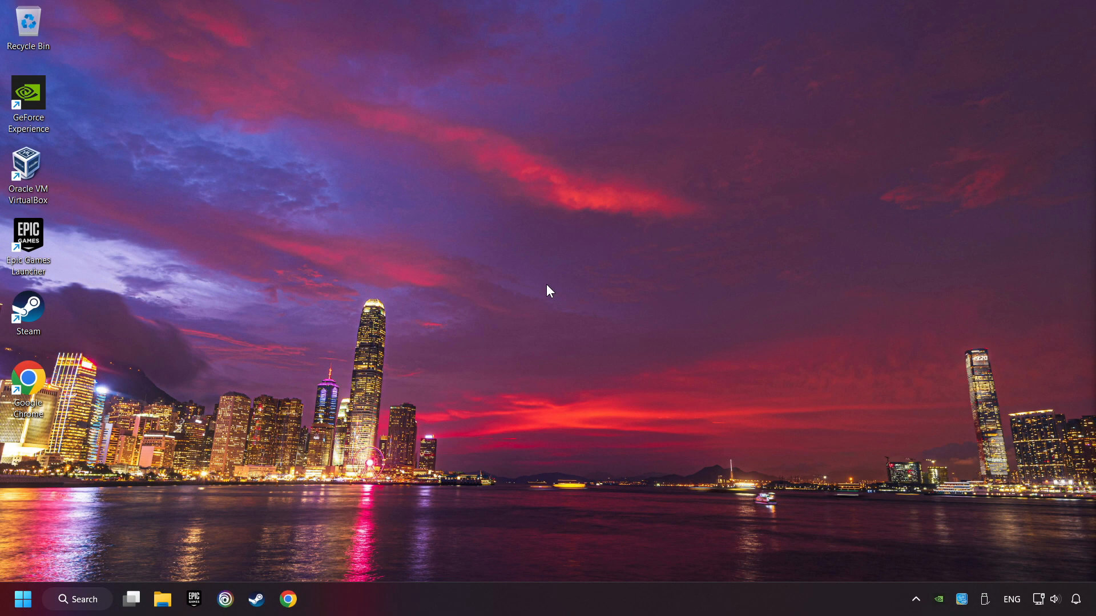
click(77, 599)
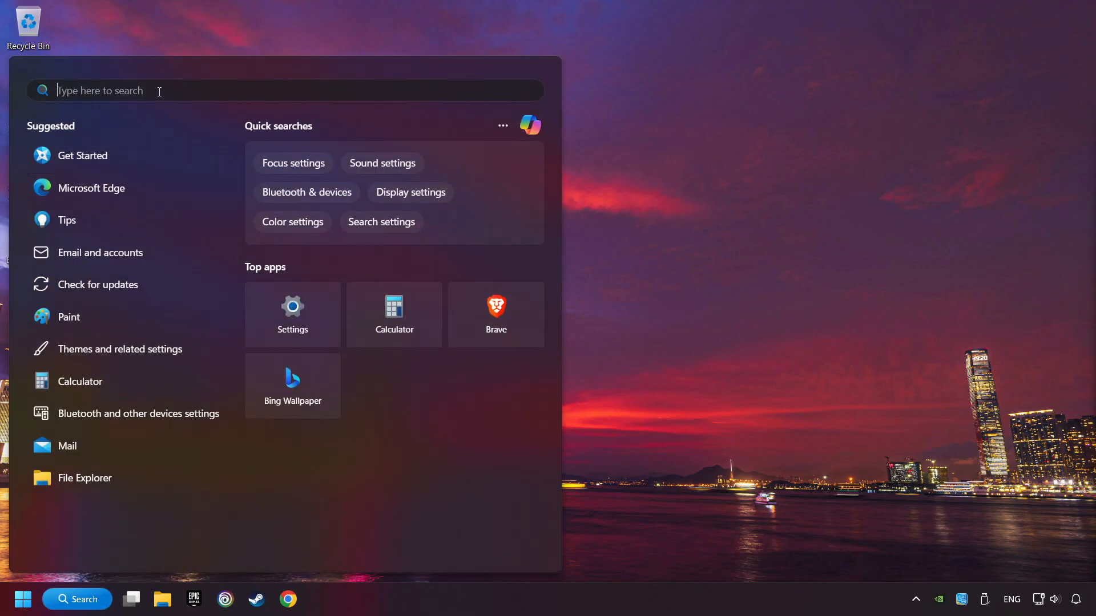
text(control panel)
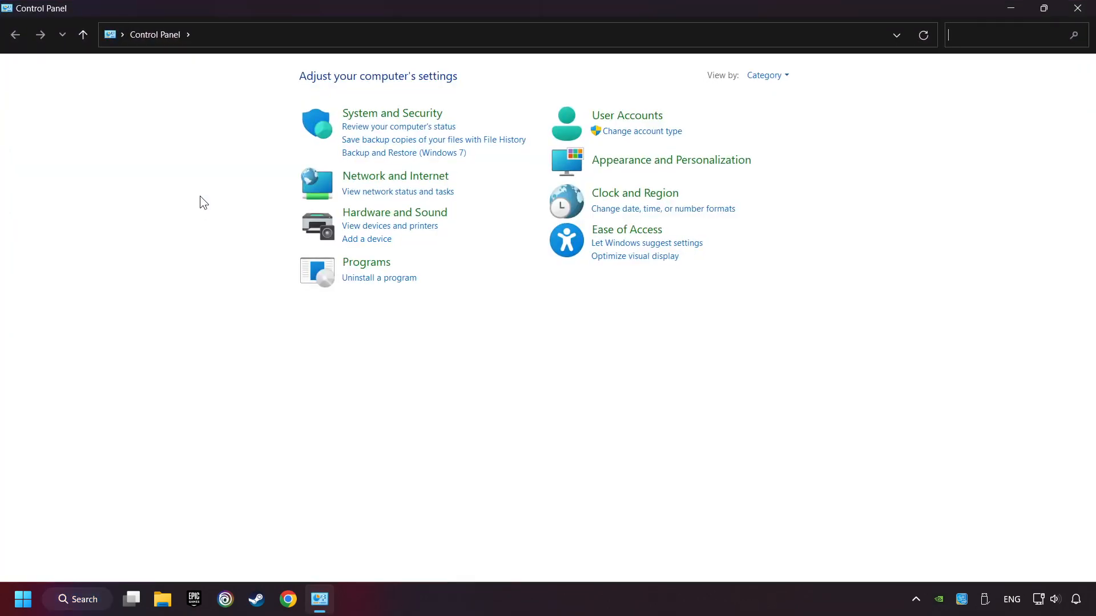
Go through Network and Internet to Network and Sharing Center's adapter connections list
click(395, 176)
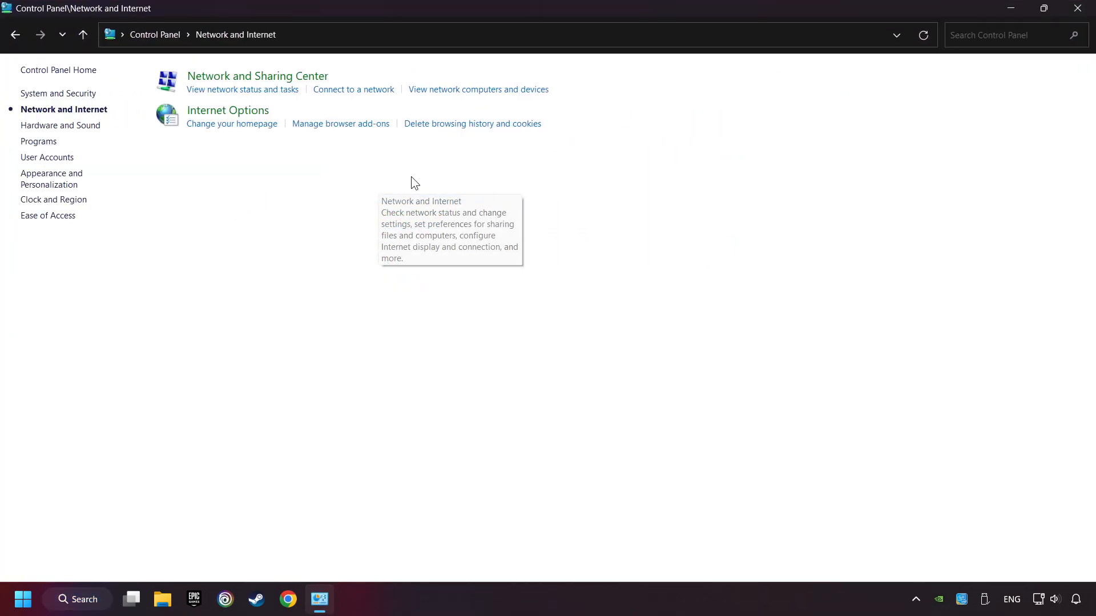
mouse_move(265, 83)
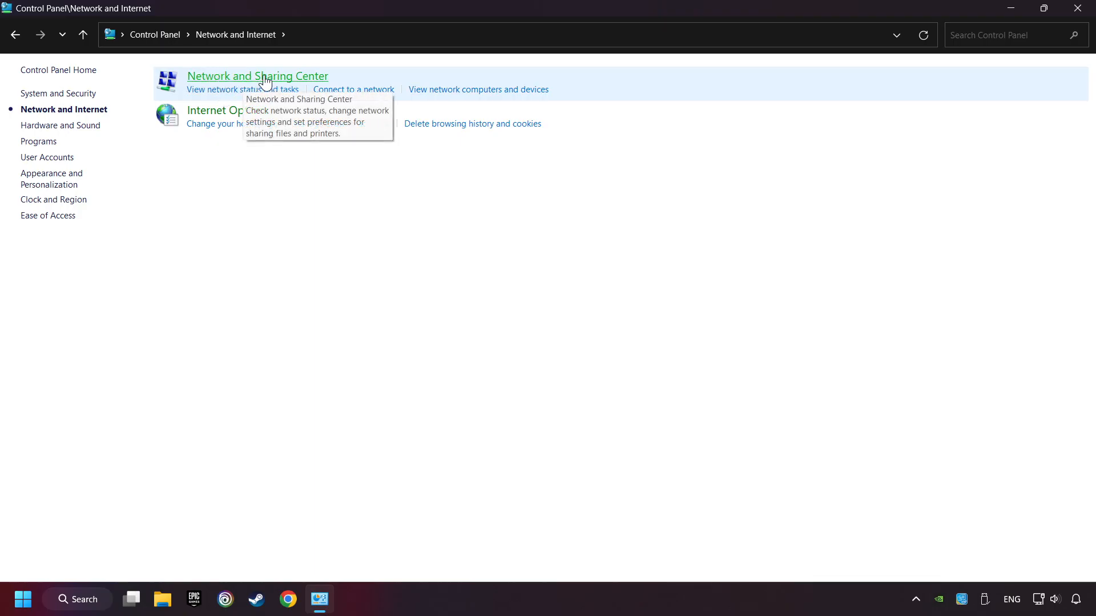
click(257, 76)
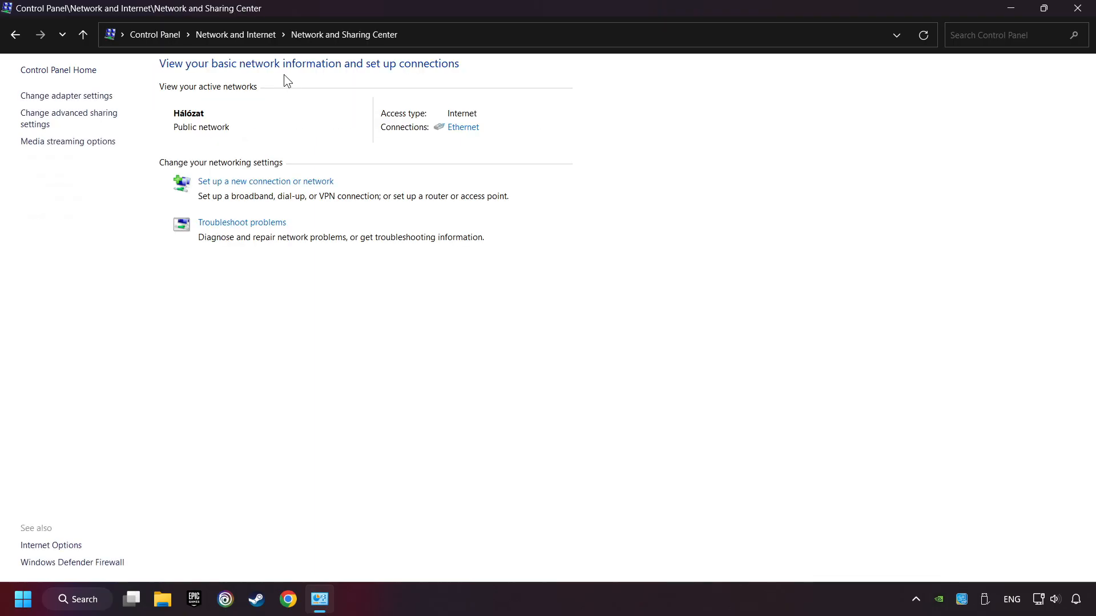
mouse_move(66, 96)
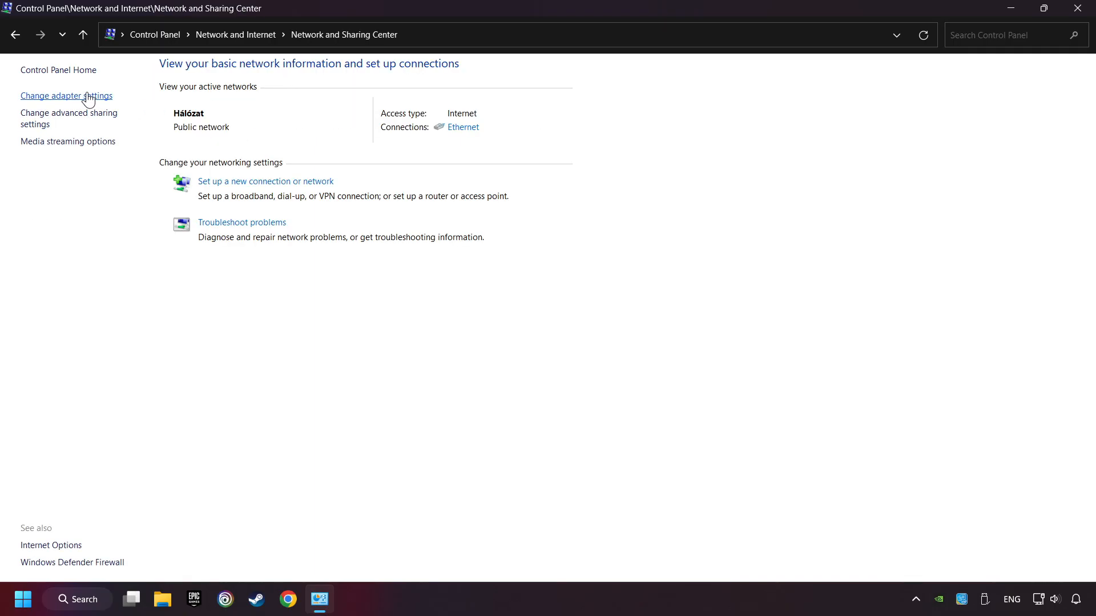
click(66, 96)
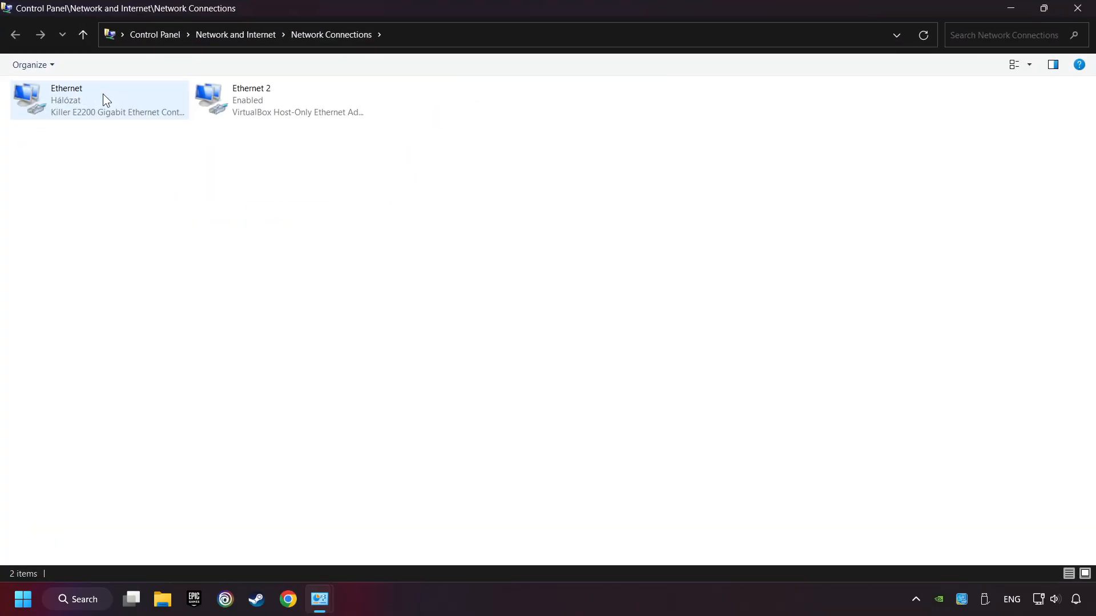
From Ethernet's Properties, bring up the Internet Protocol Version 4 (TCP/IPv4) properties
click(98, 101)
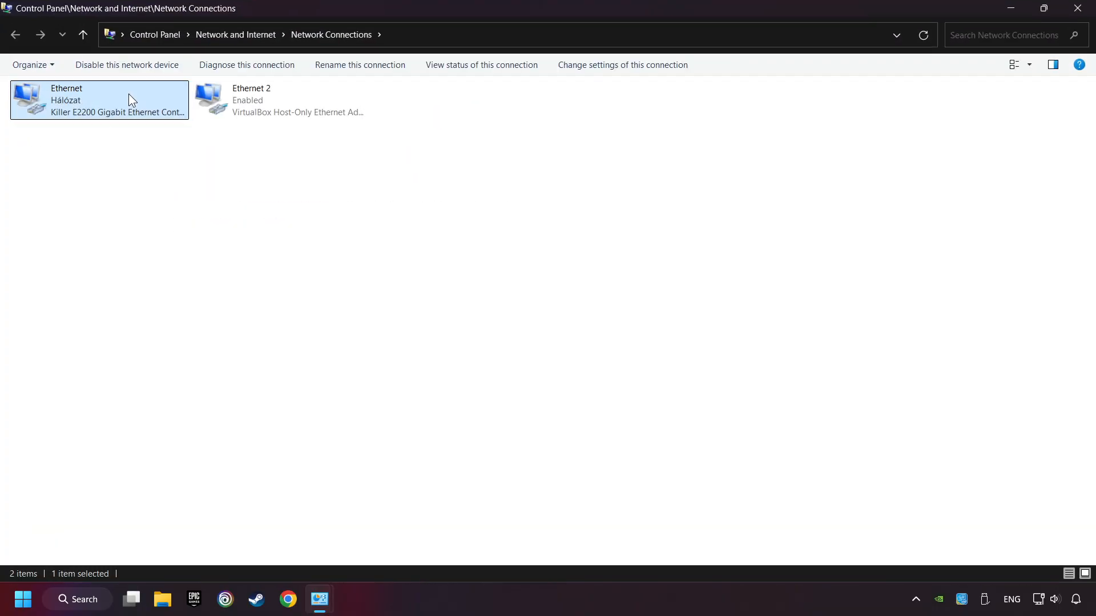
right_click(98, 100)
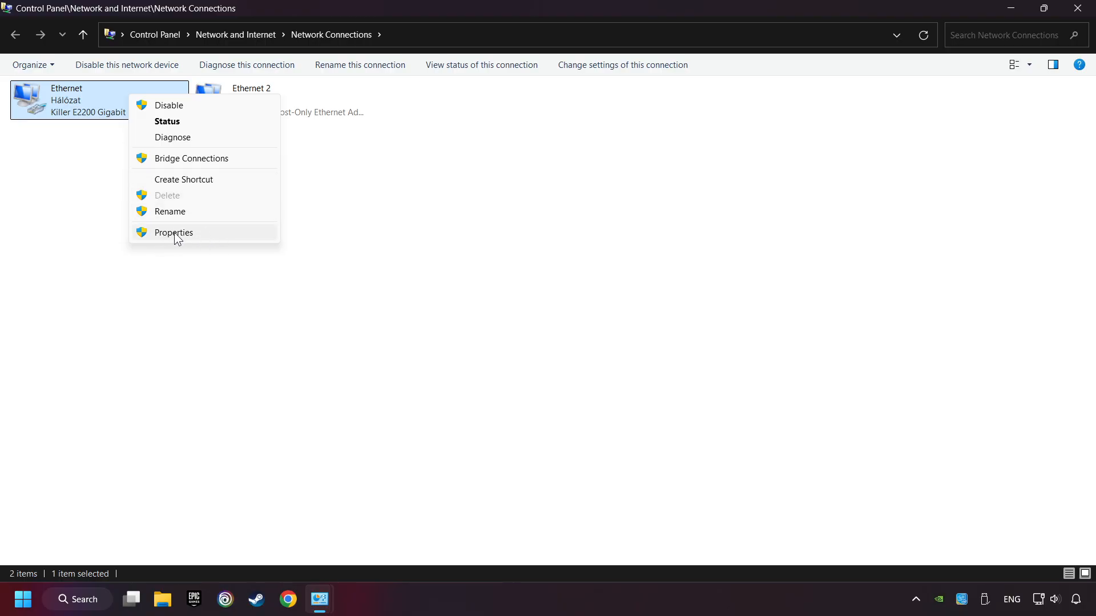
click(173, 232)
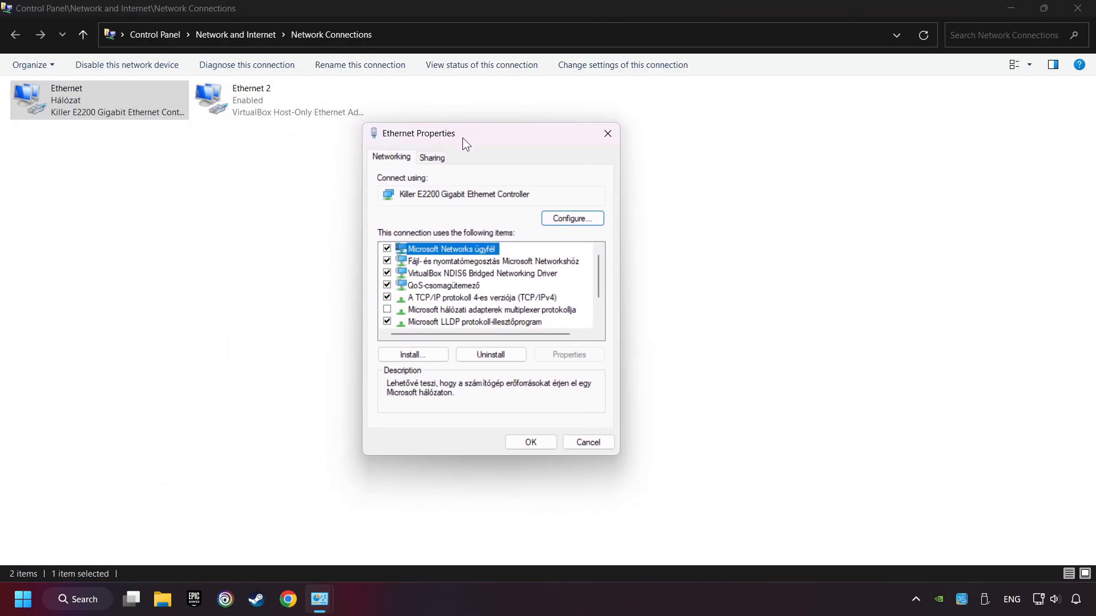
click(482, 297)
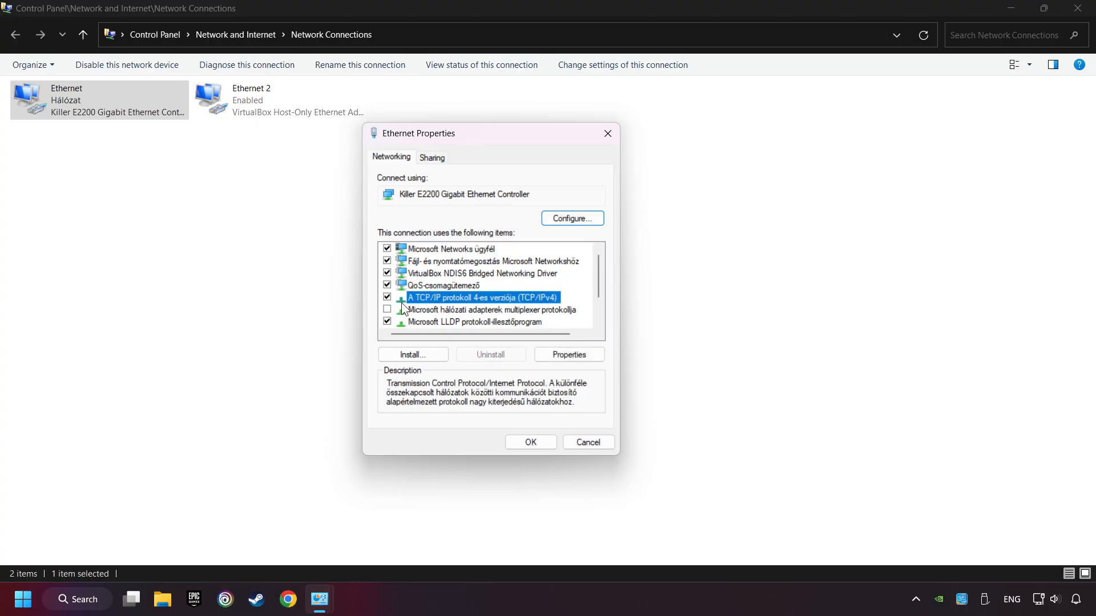
mouse_move(543, 307)
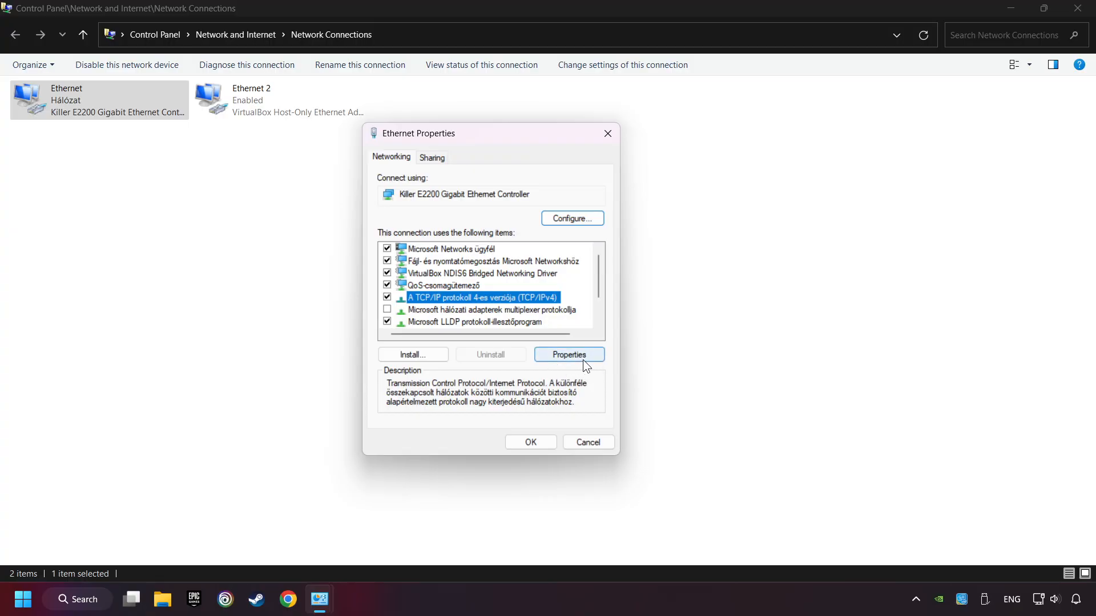
click(569, 354)
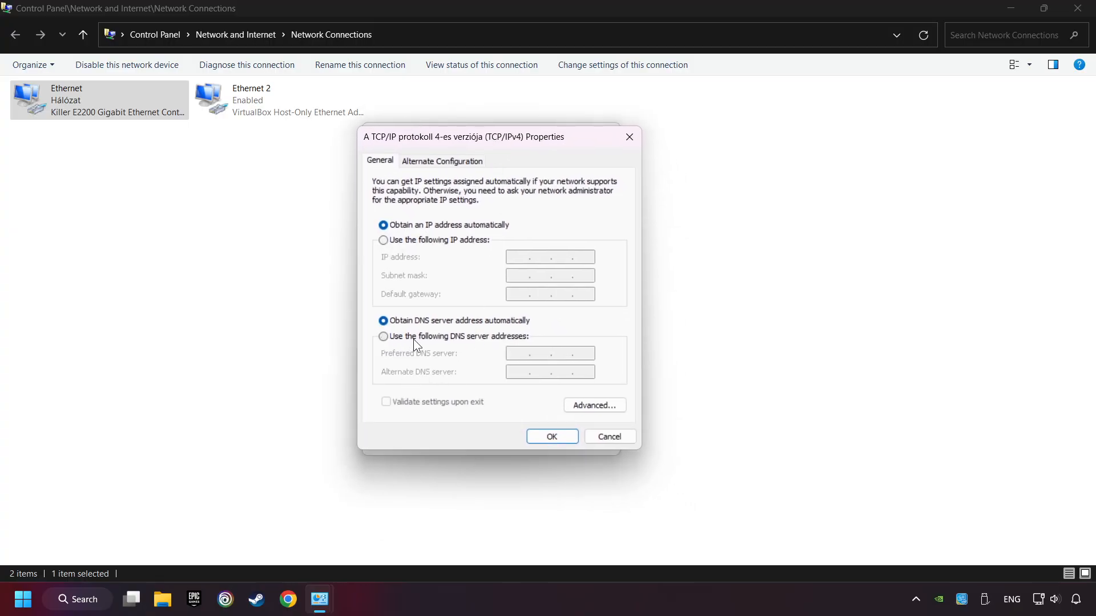
Use manual DNS addresses 8.8.8.8 and 8.8.4.4 for Ethernet and confirm both dialogs
click(383, 335)
text(8.8.8.8)
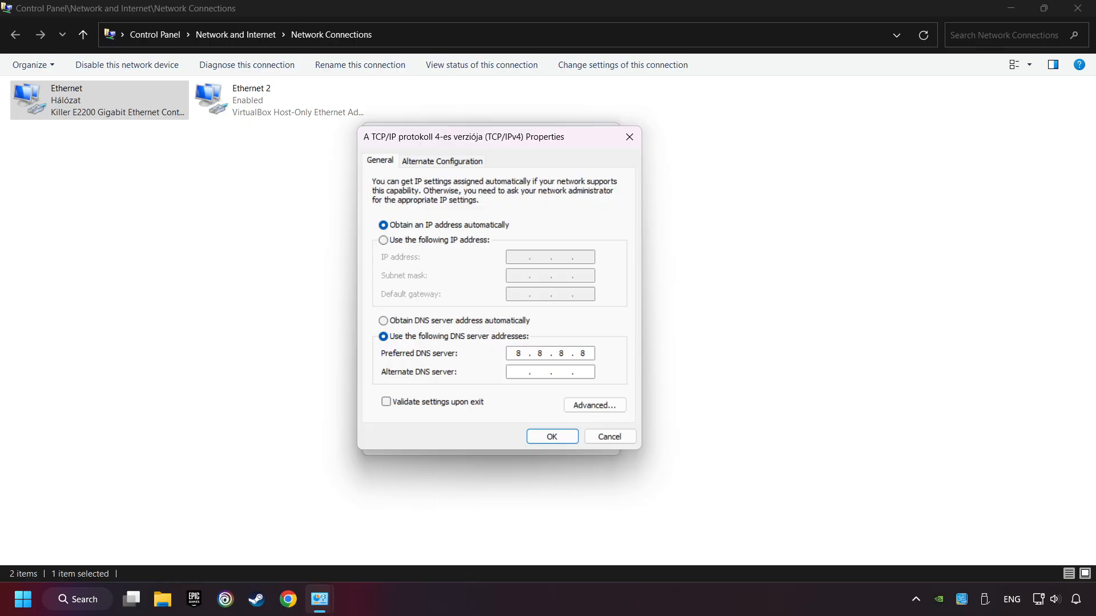
click(549, 371)
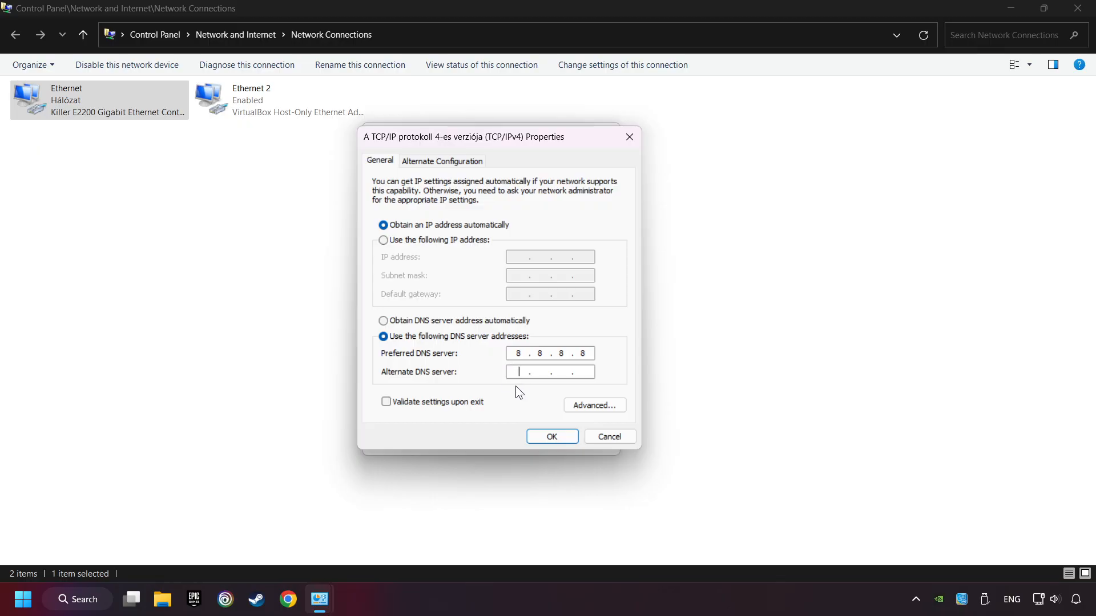
text(8.8)
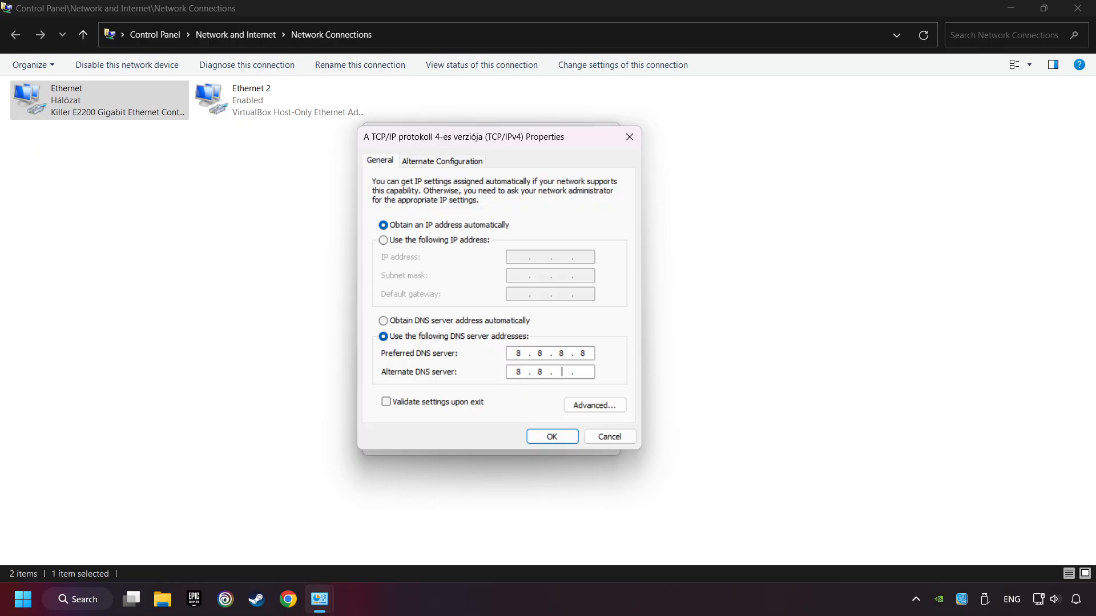
text(4.4)
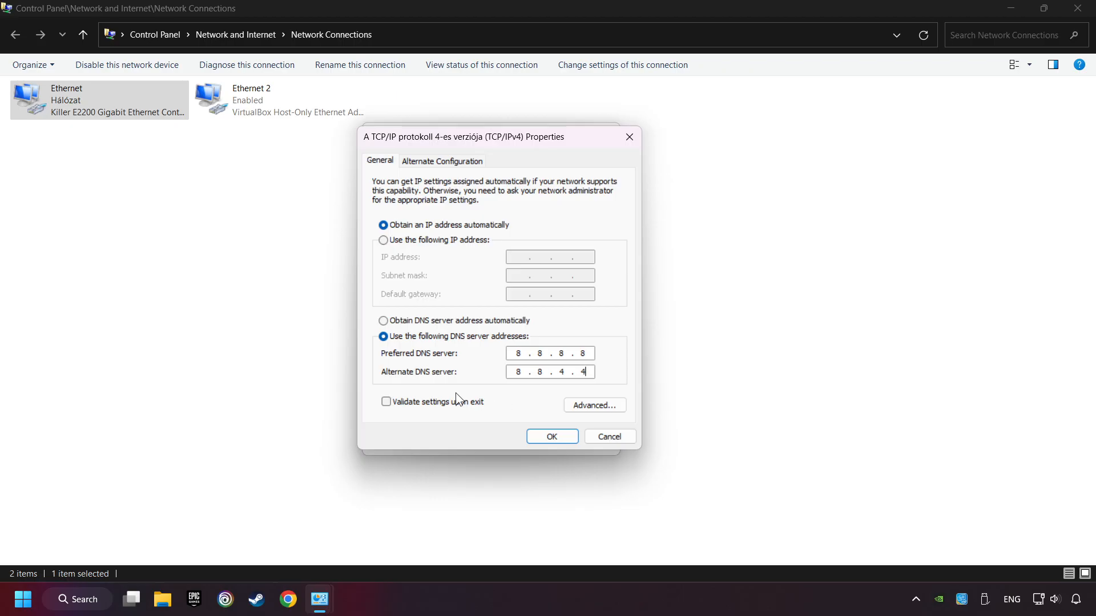
click(551, 436)
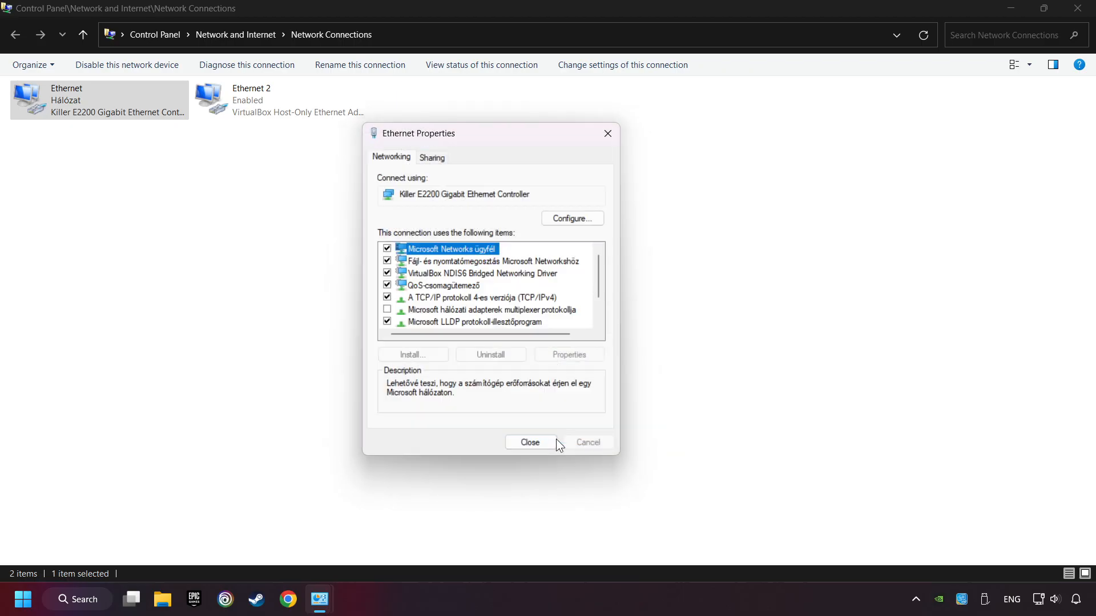
click(530, 443)
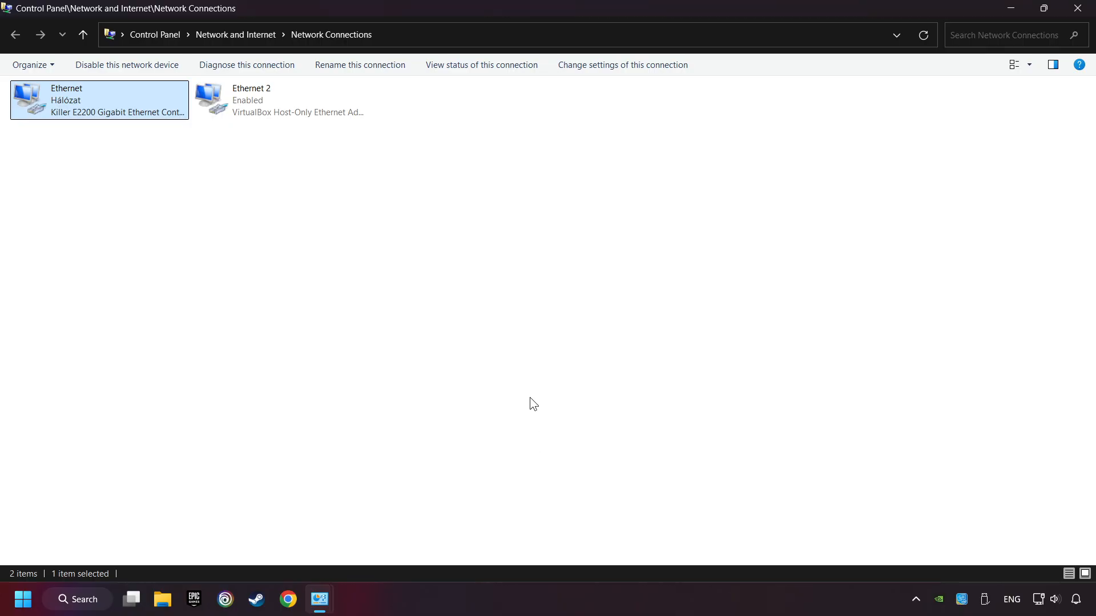